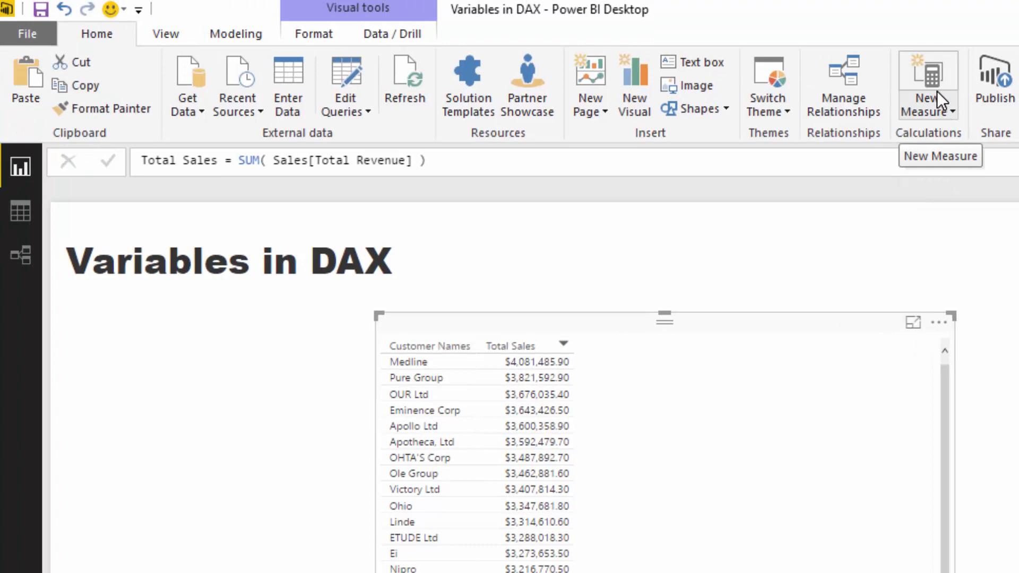
{"action": "mouse_move", "coordinate": [946, 85]}
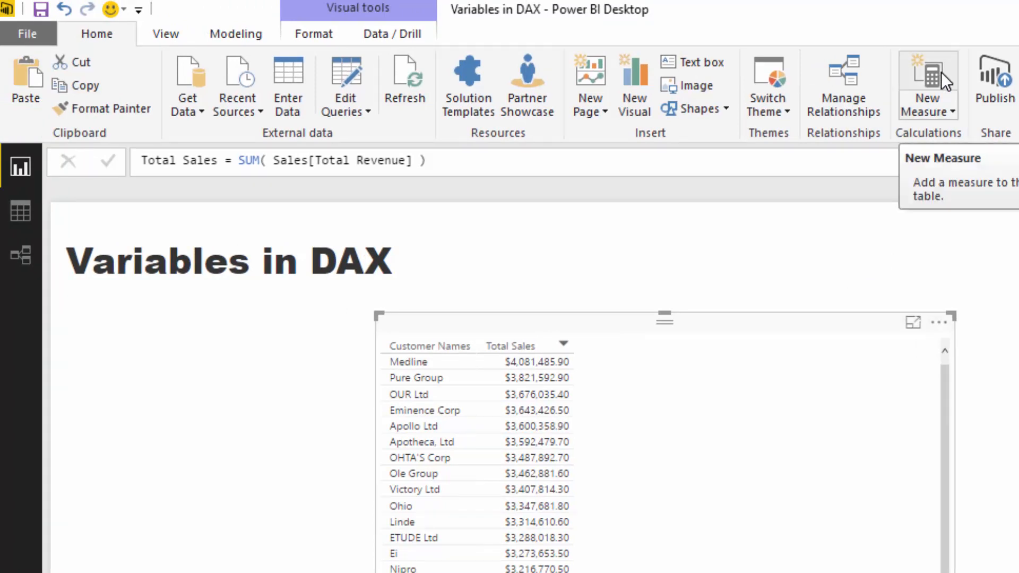
{"action": "mouse_move", "coordinate": [842, 288]}
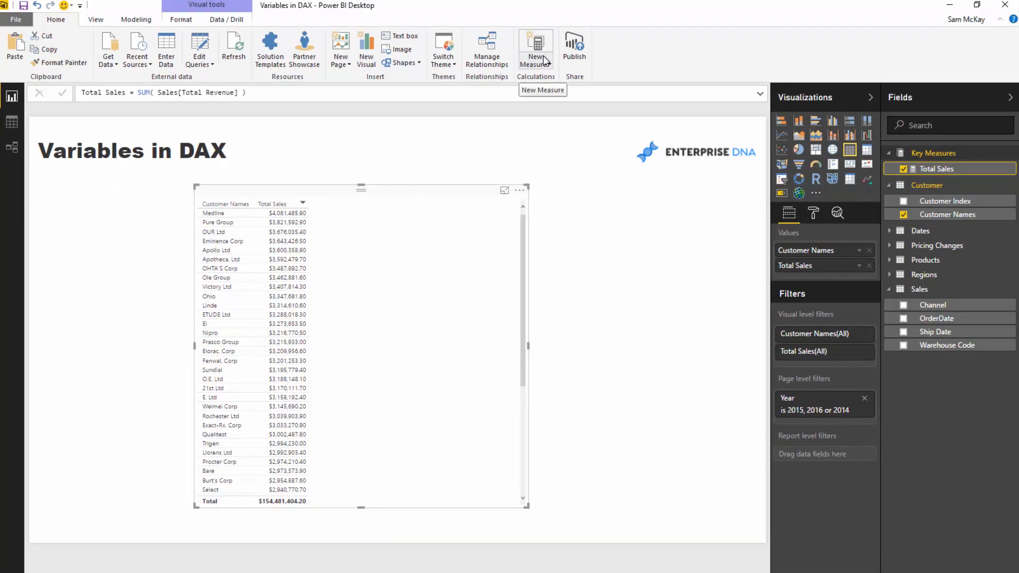
{"action": "mouse_move", "coordinate": [536, 48]}
{"action": "type", "text": "Total Sale"}
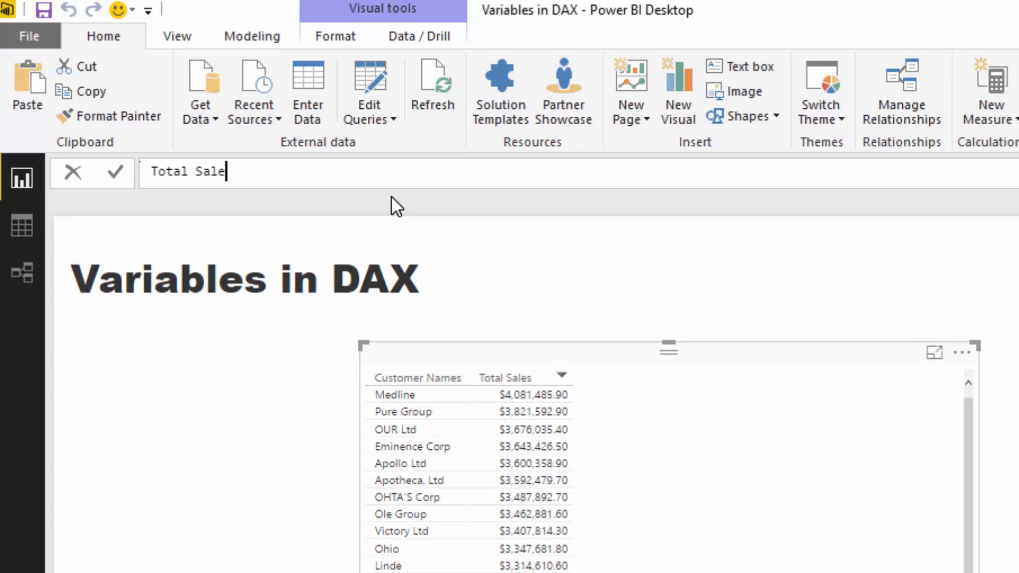
Name the measure Total Export Sales and begin a VAR named ExportSales.
{"action": "key", "text": "BackSpace"}
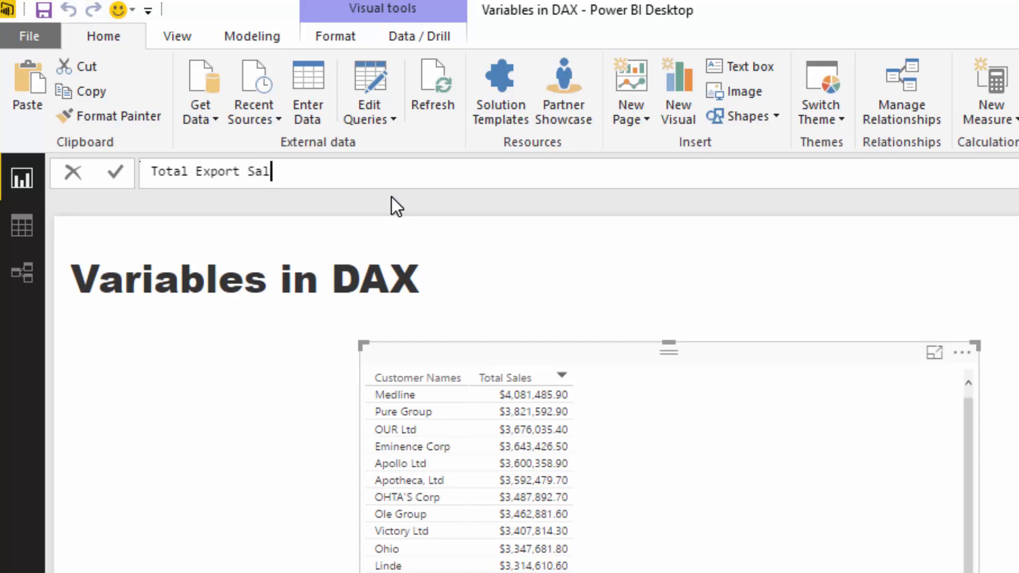
{"action": "type", "text": "es ="}
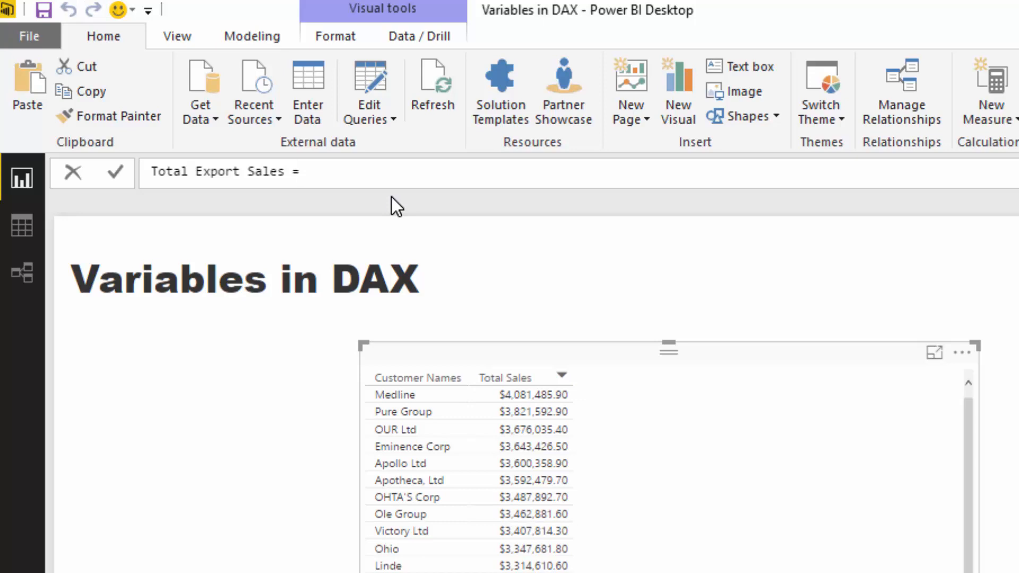
{"action": "type", "text": "VAR"}
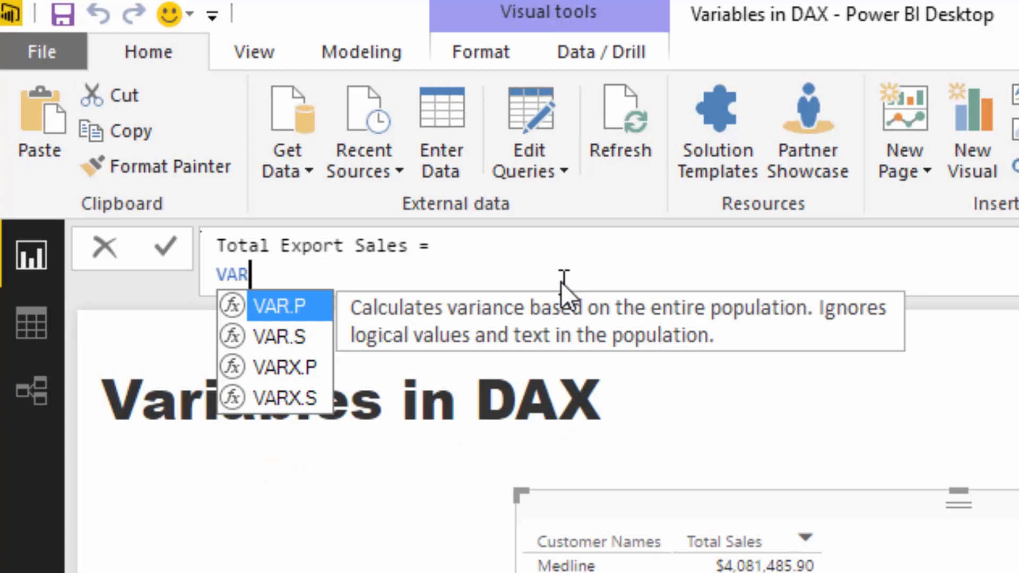
{"action": "key", "text": "Enter"}
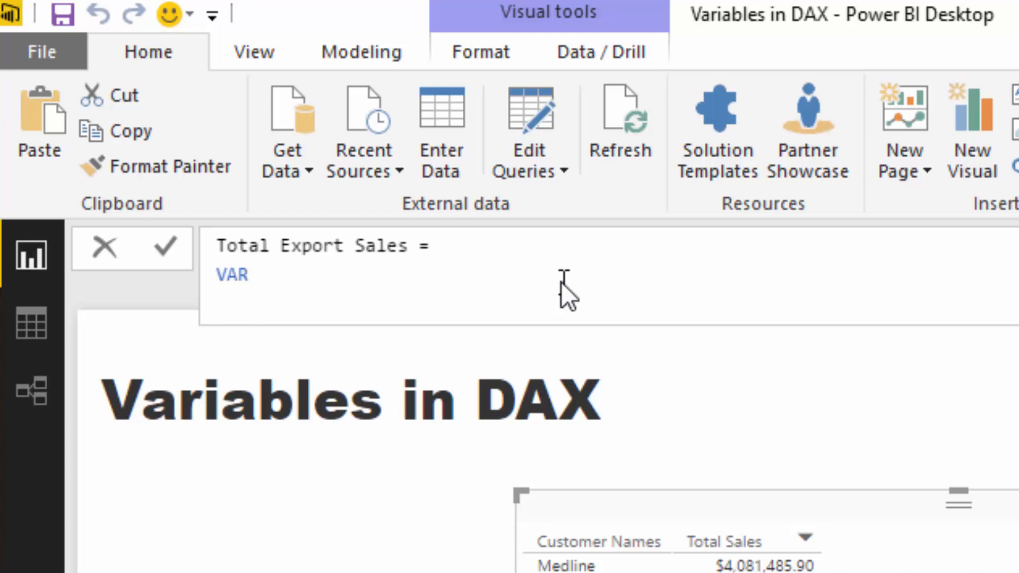
{"action": "type", "text": "Exp"}
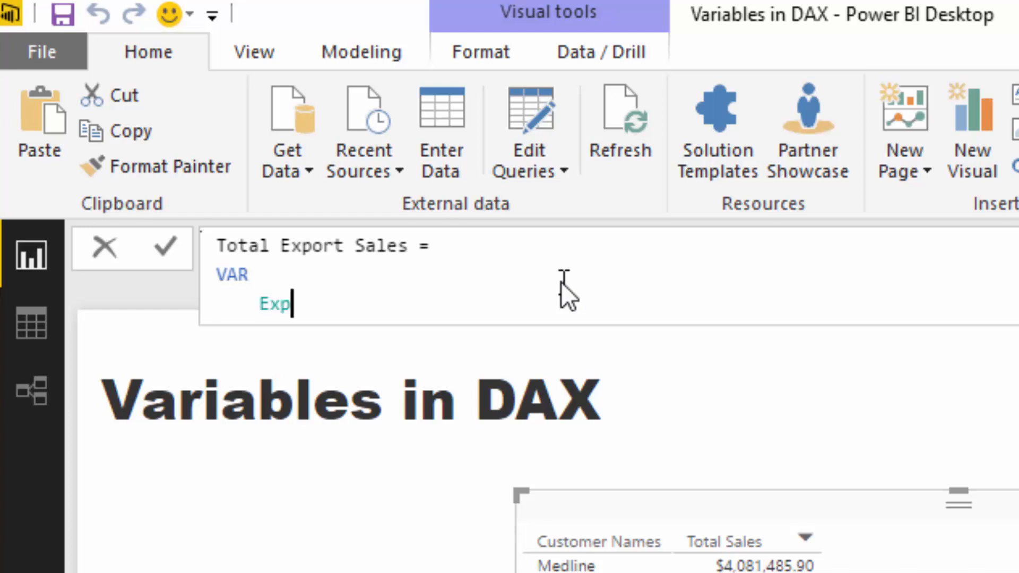
{"action": "type", "text": "ortSales"}
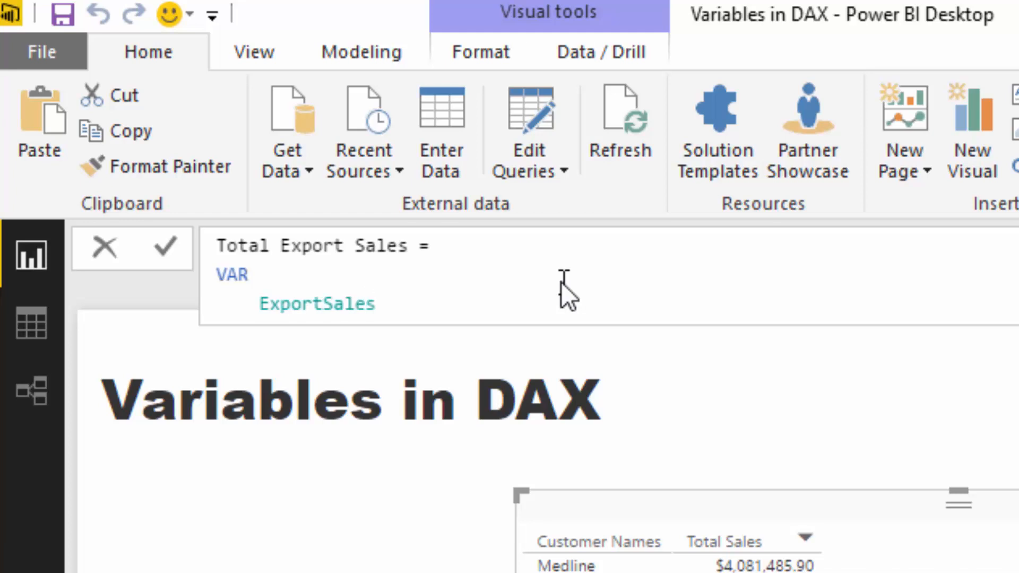
Define ExportSales as FILTER( ALL(Sales), Sales[Channel] = "Export" ).
{"action": "type", "text": "= FILTER("}
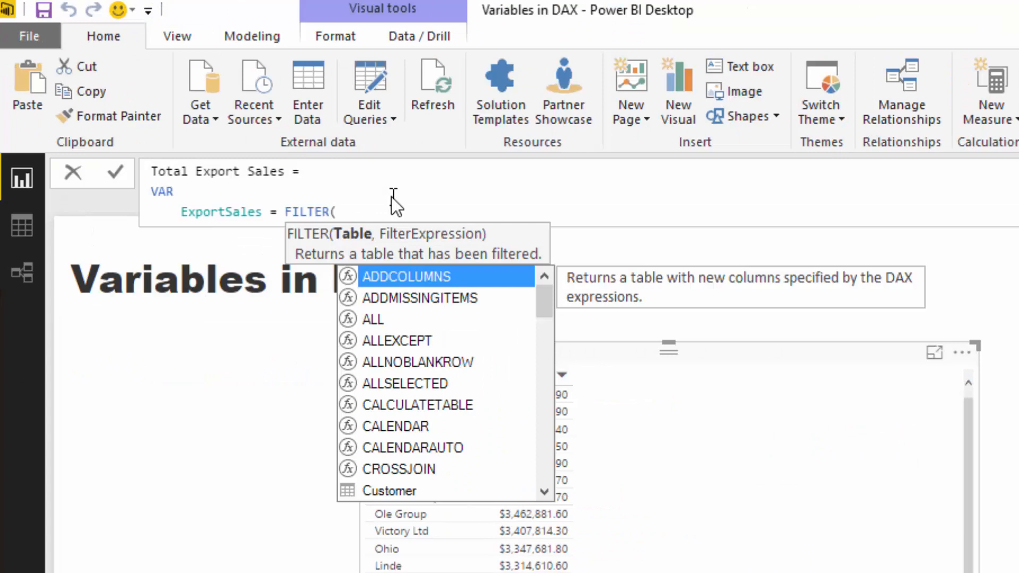
{"action": "type", "text": "ALL"}
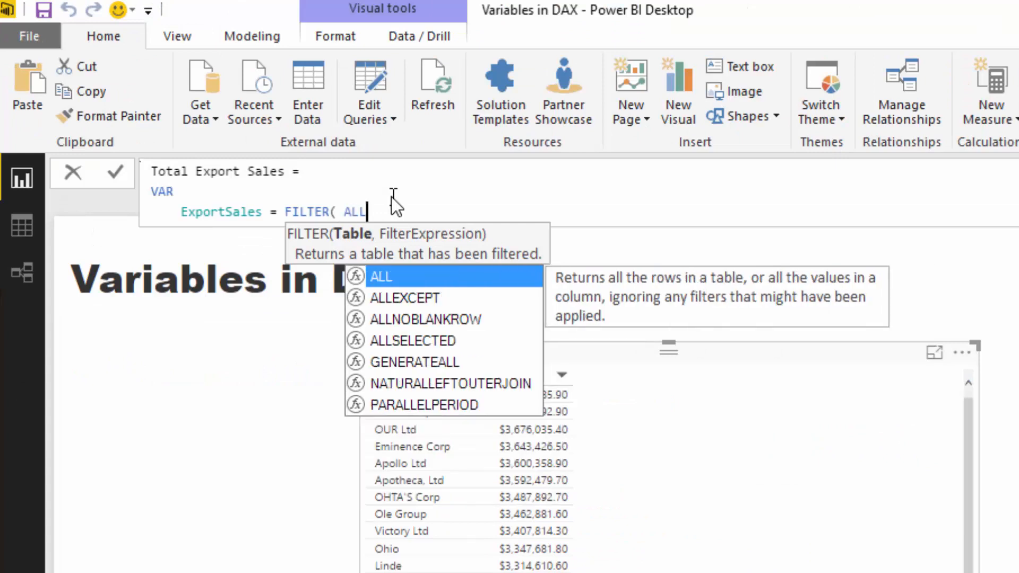
{"action": "type", "text": "(Sales)"}
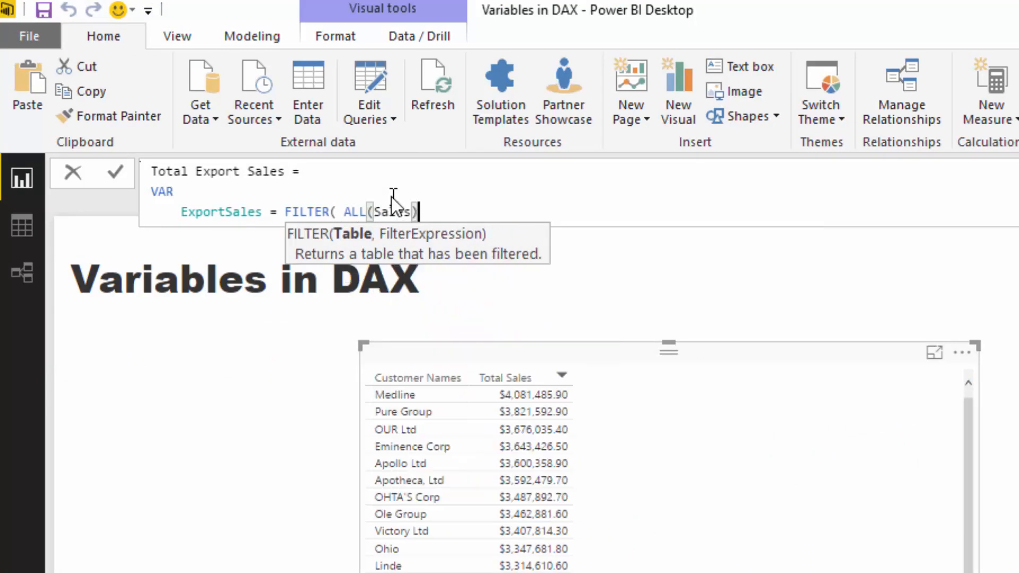
{"action": "type", "text": ", C"}
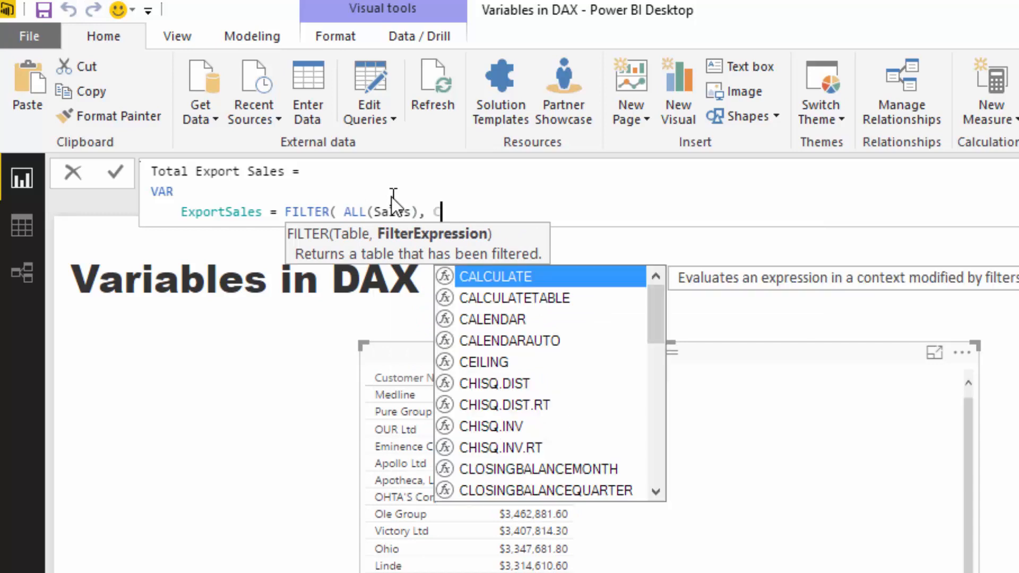
{"action": "type", "text": "Sales[Channel]"}
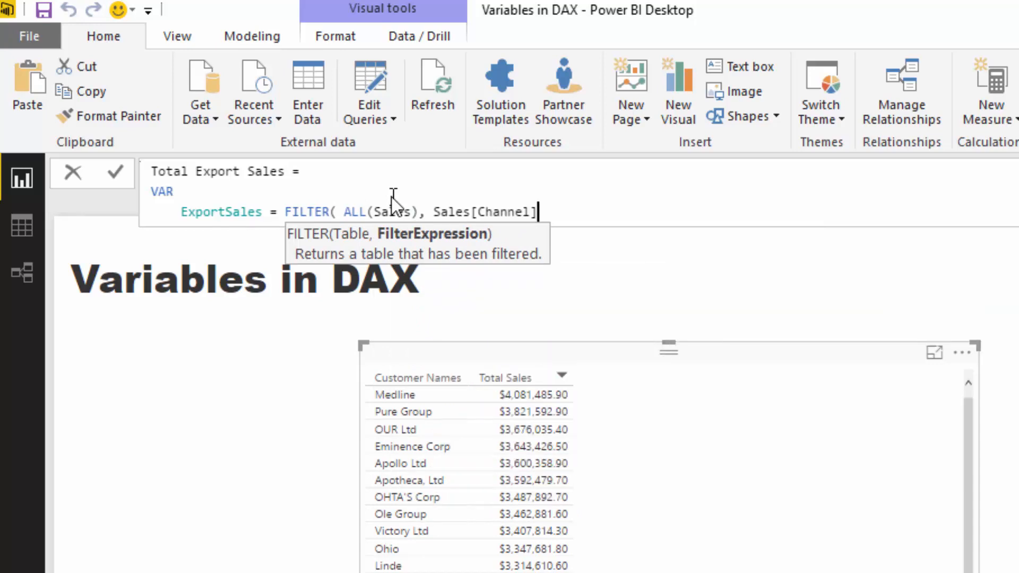
{"action": "type", "text": "= \"EX"}
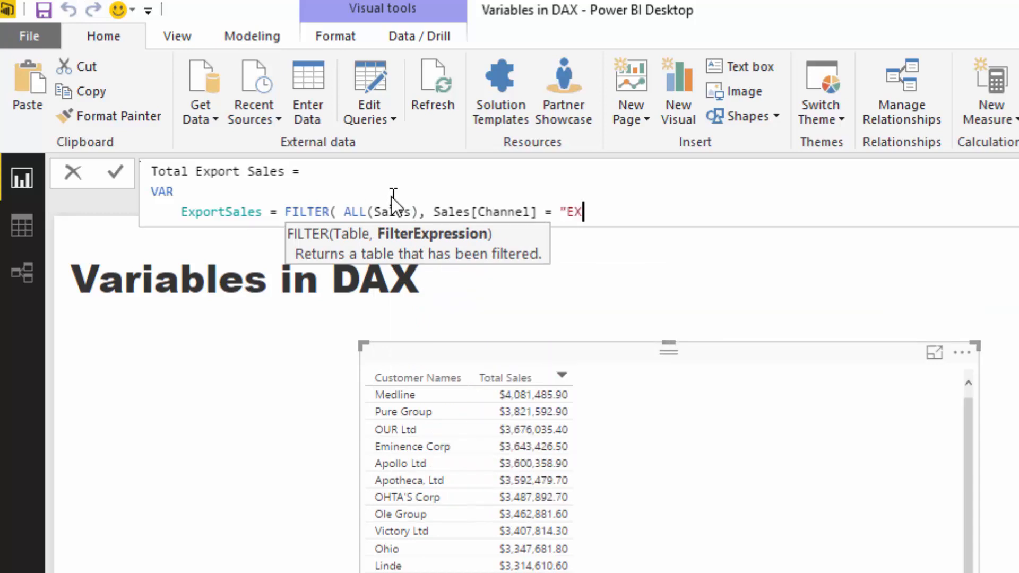
{"action": "type", "text": "port\" )"}
{"action": "type", "text": "RETURN"}
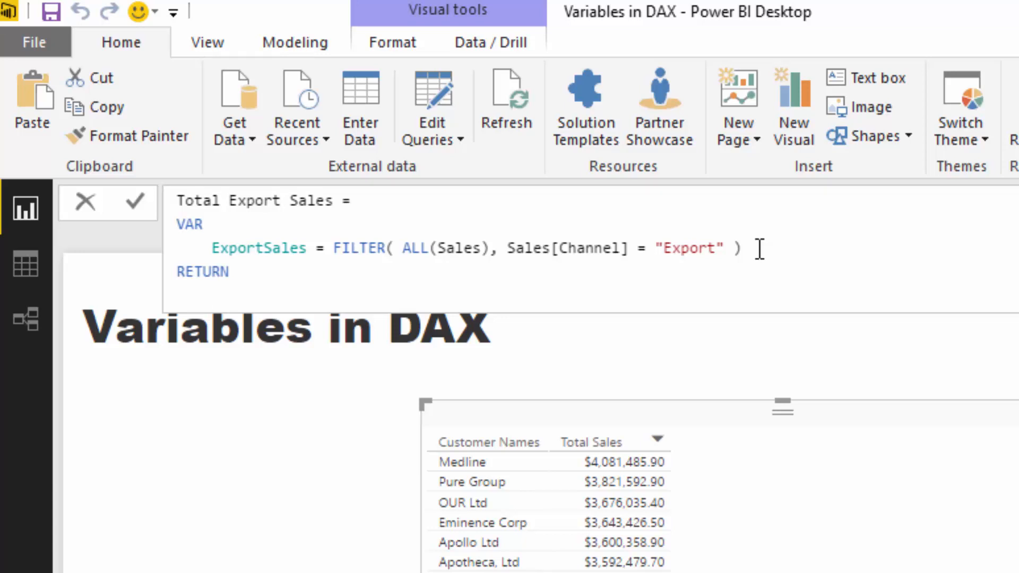
Return CALCULATE( [Total Sales], ExportSales ) using the IntelliSense suggestions.
{"action": "type", "text": "CALCULATE( Total"}
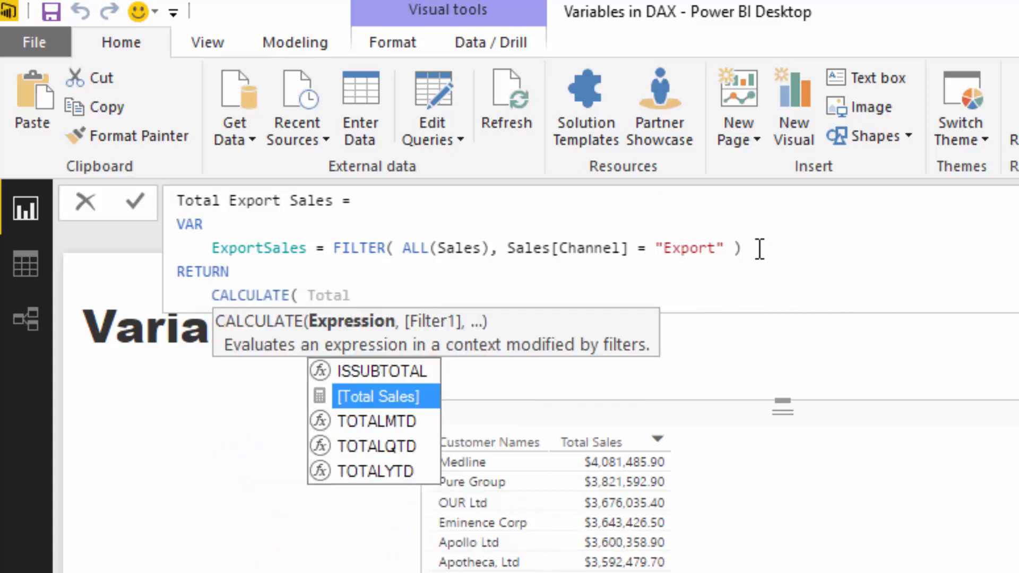
{"action": "key", "text": "Backspace"}
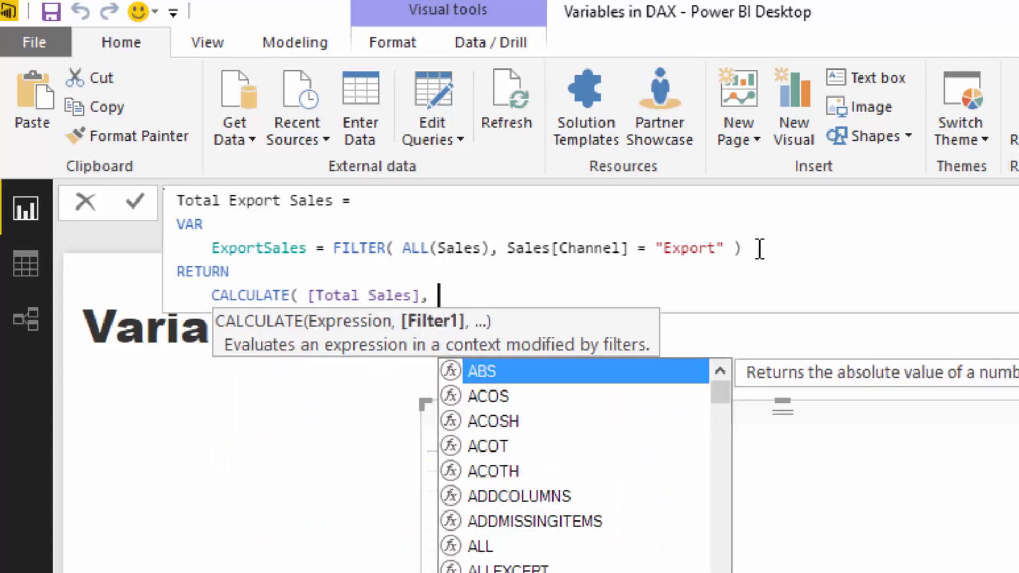
{"action": "type", "text": "Ex"}
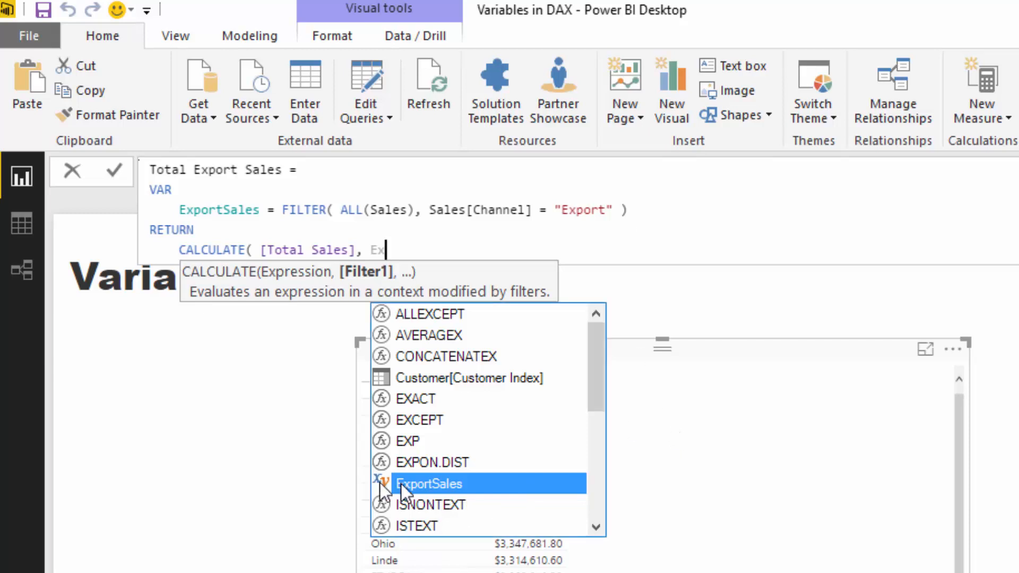
{"action": "mouse_move", "coordinate": [447, 514]}
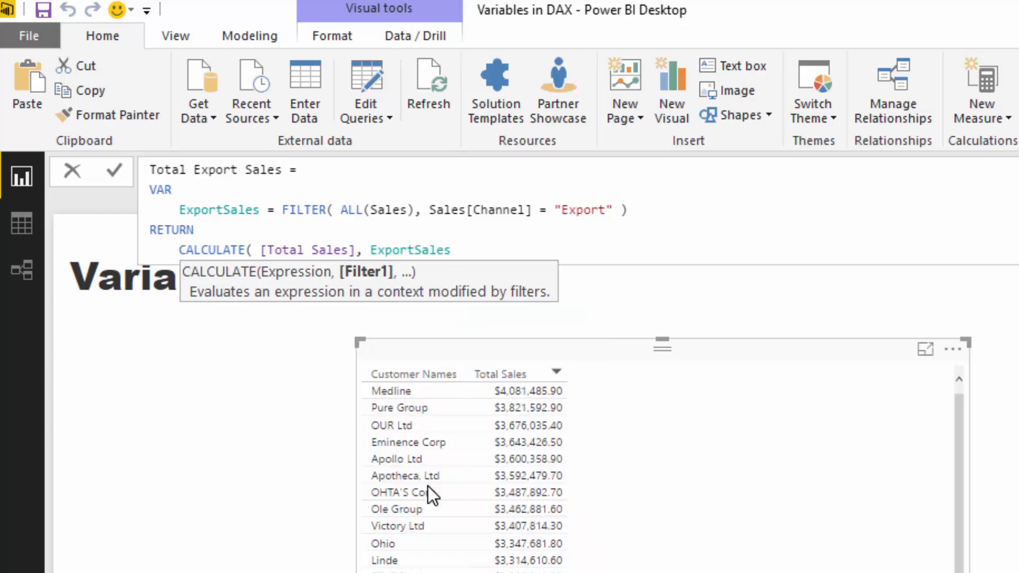
{"action": "mouse_move", "coordinate": [475, 288]}
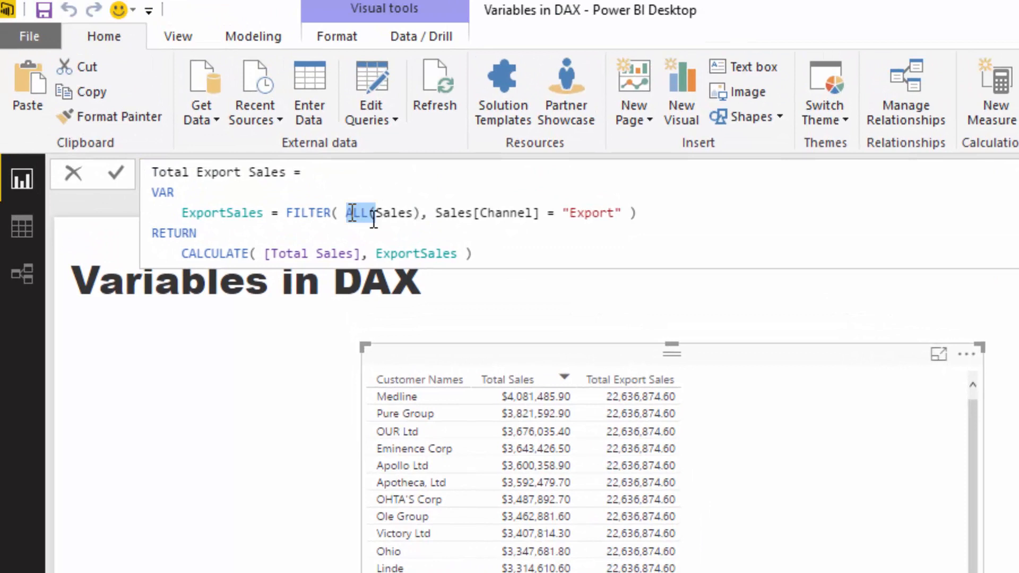
Change the FILTER table argument to ALL( Sales[Channel] ) and recommit the measure.
{"action": "type", "text": "Sales"}
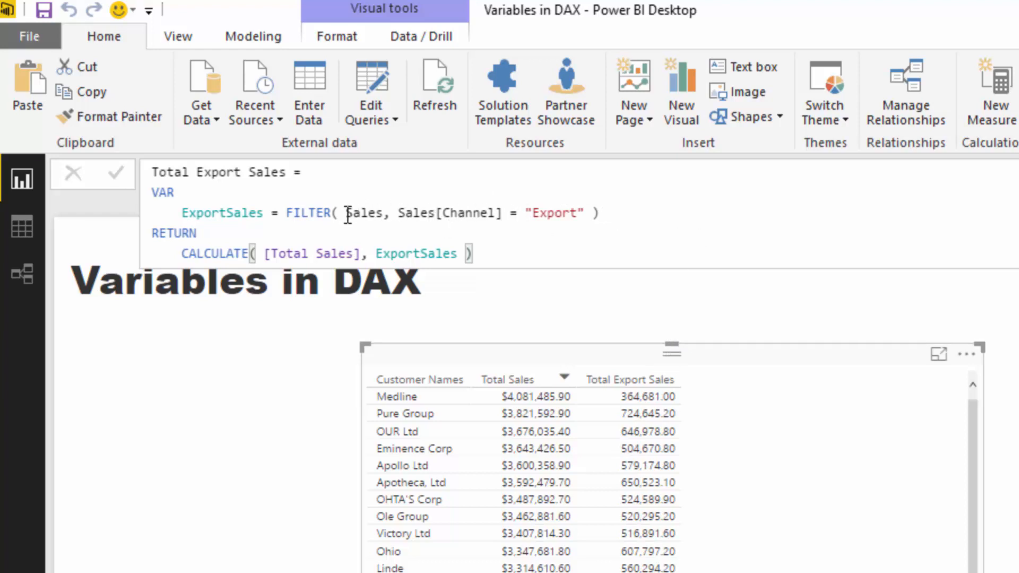
{"action": "double_click", "coordinate": [364, 214]}
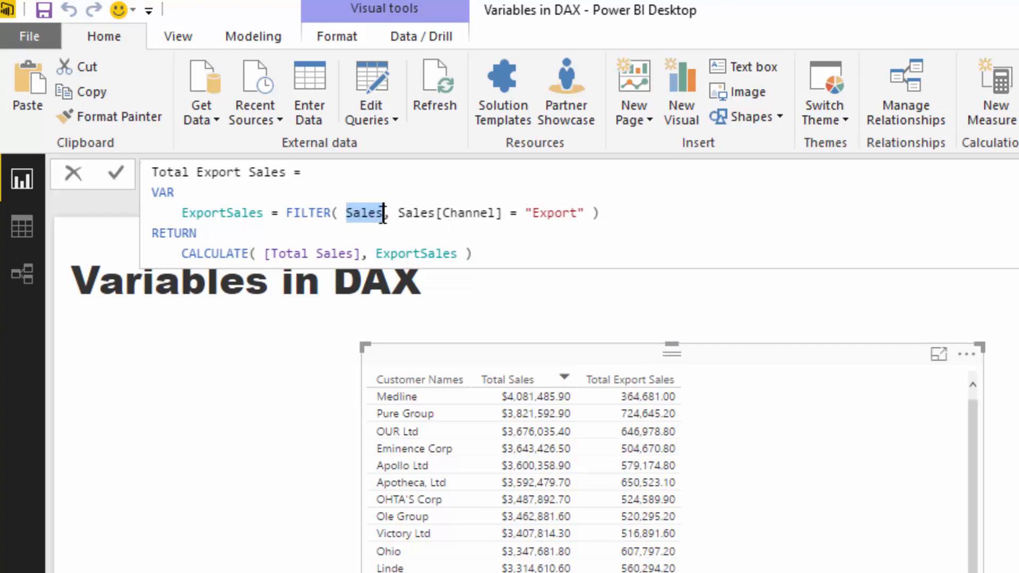
{"action": "scroll", "scroll_direction": "down", "scroll_amount": 3}
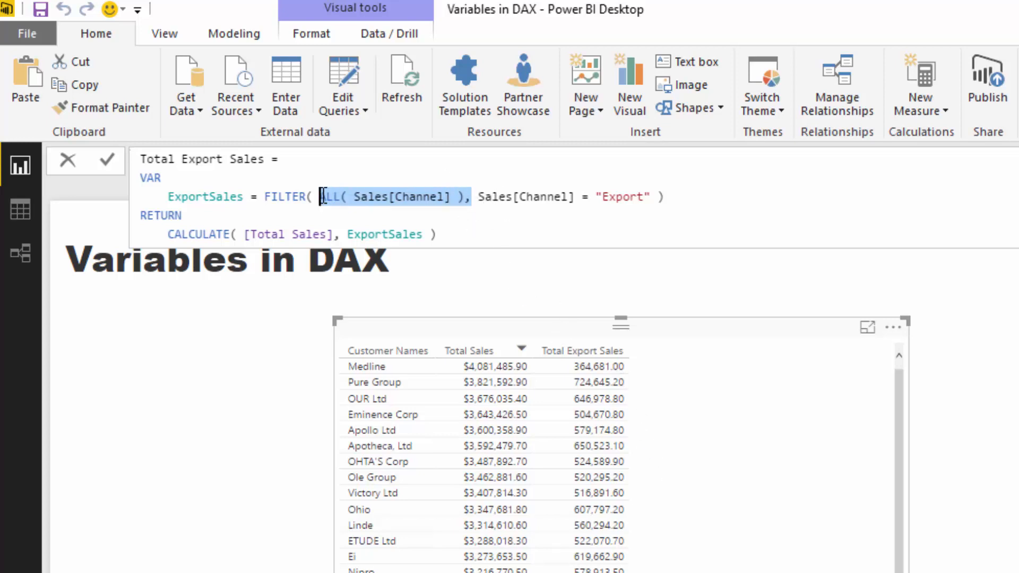
{"action": "scroll", "scroll_direction": "down", "scroll_amount": 3}
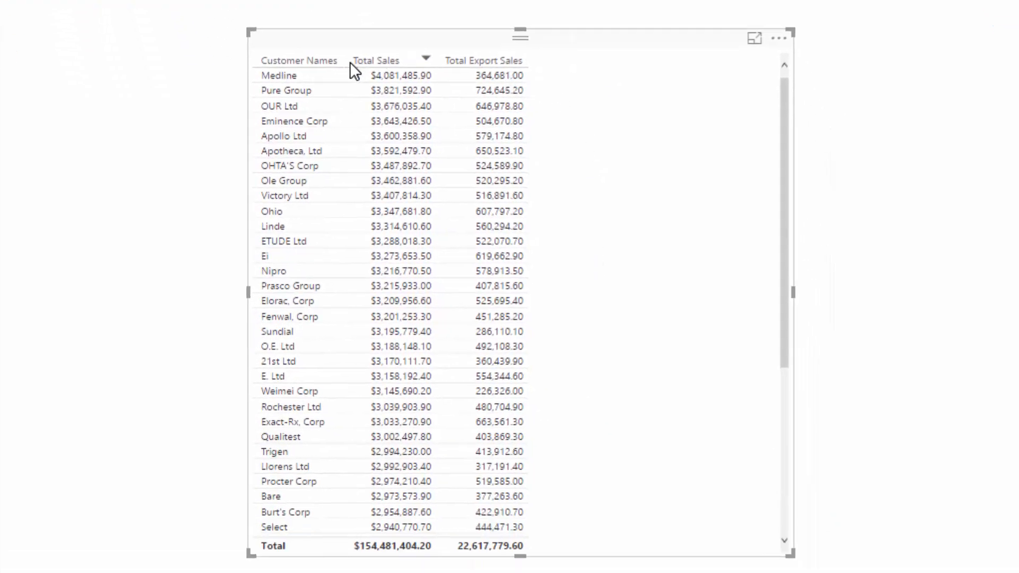
{"action": "scroll", "scroll_direction": "down", "scroll_amount": 3}
{"action": "type", "text": "VAR"}
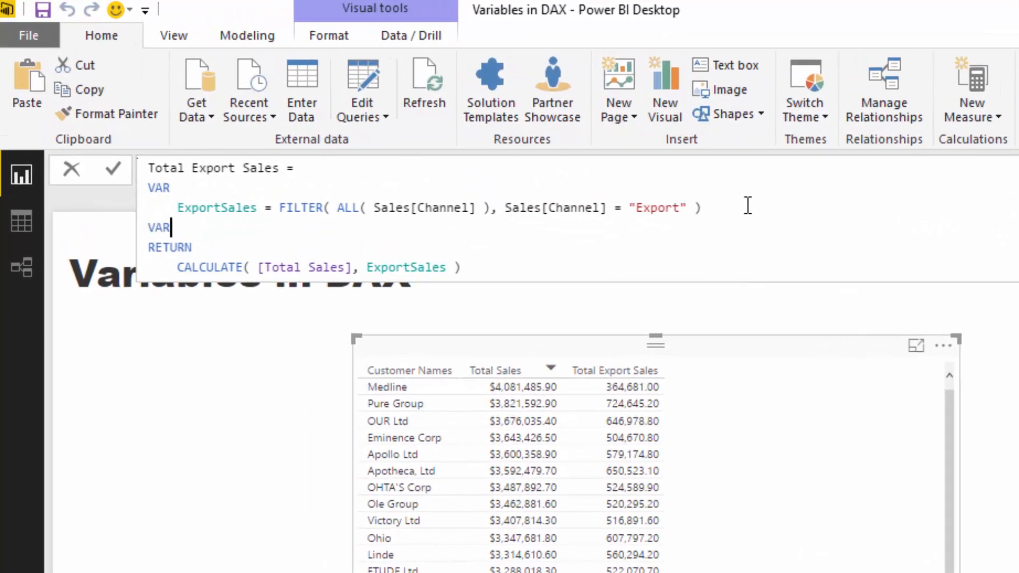
Add a second variable Days = 90 and a new filter argument slot in CALCULATE.
{"action": "key", "text": "Enter"}
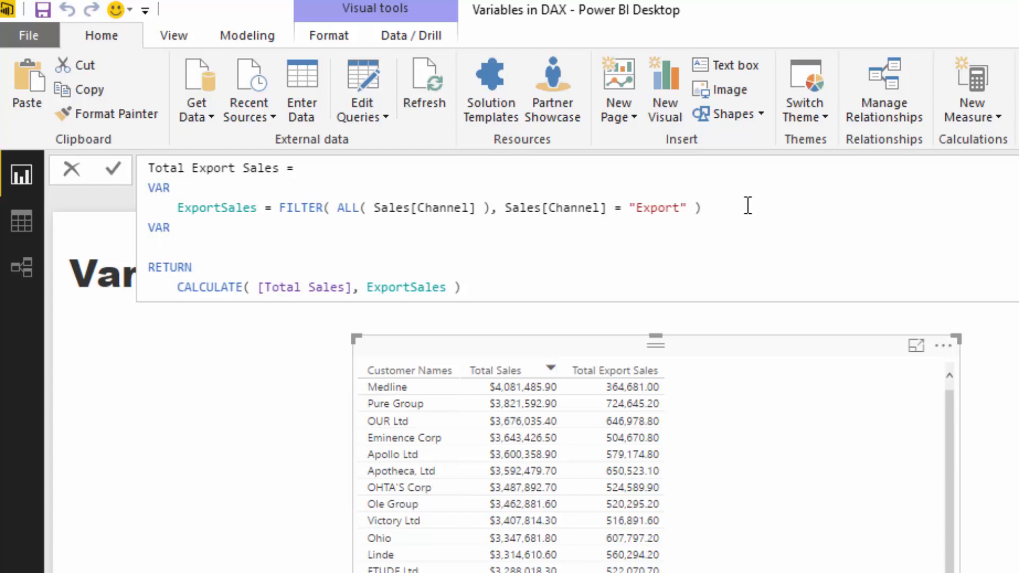
{"action": "type", "text": "Days ="}
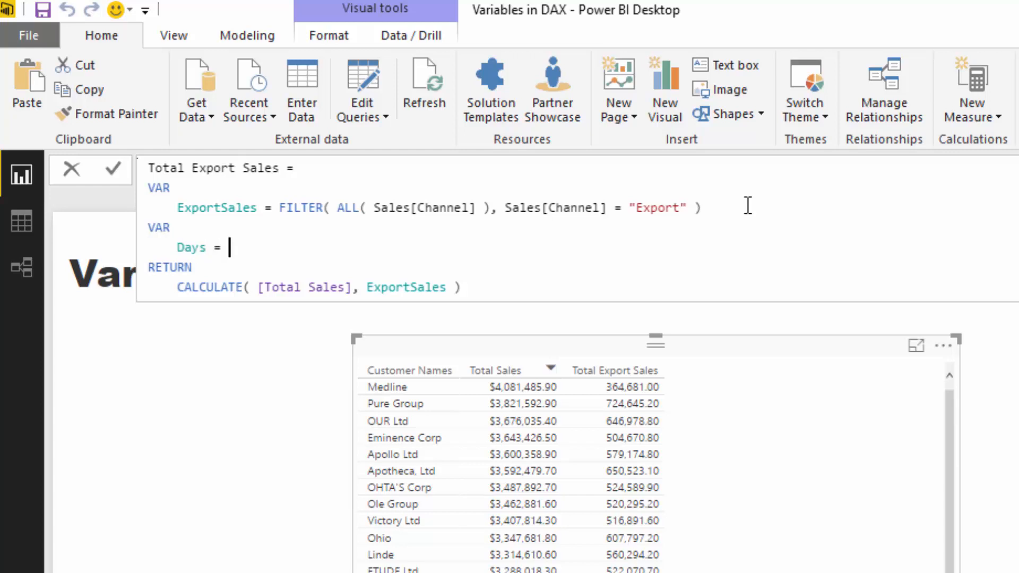
{"action": "type", "text": "90"}
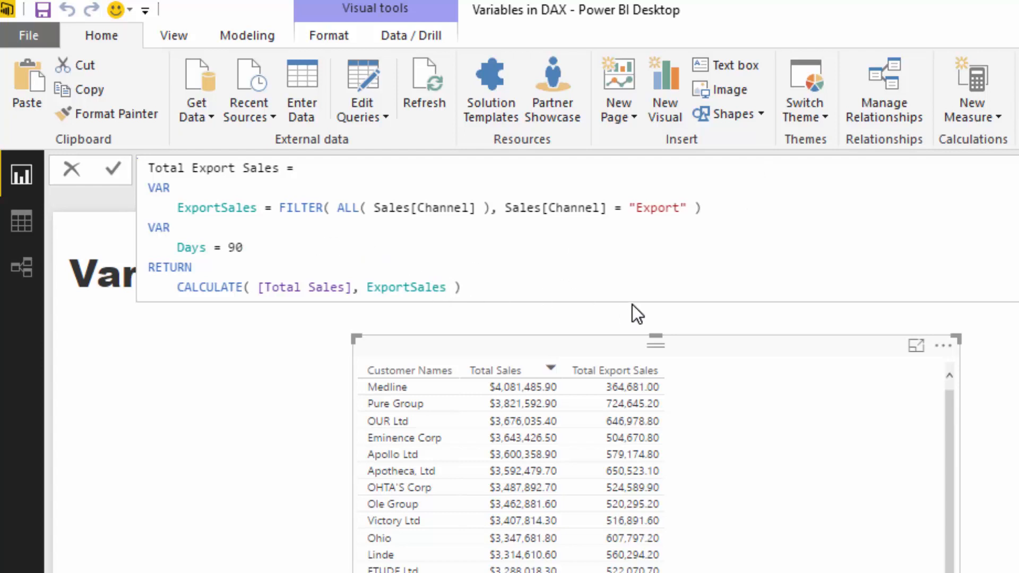
{"action": "type", "text": ","}
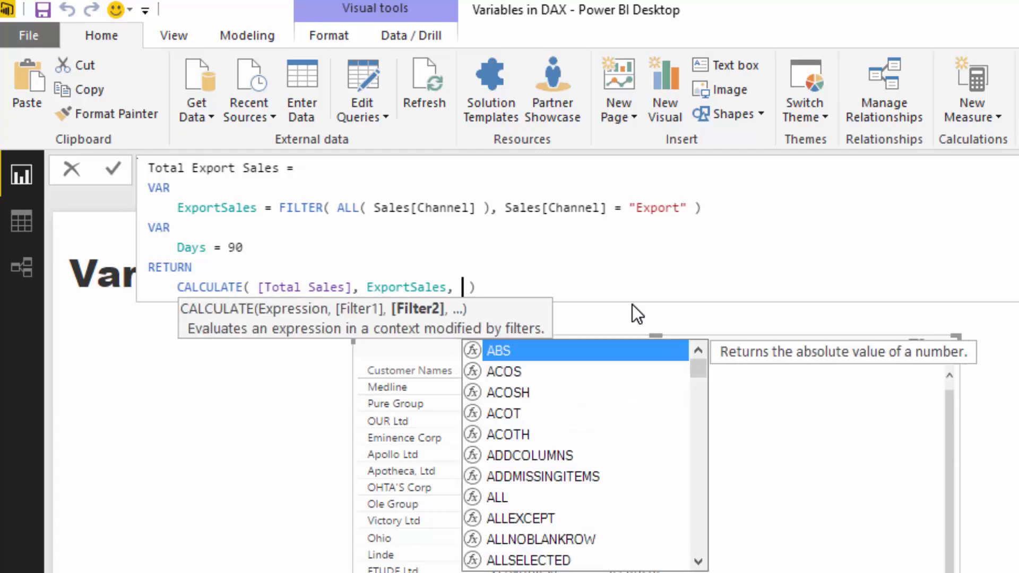
Filter ALL(Dates[Date]) to dates before TODAY() and on or after TODAY() - Days.
{"action": "type", "text": "FILTER("}
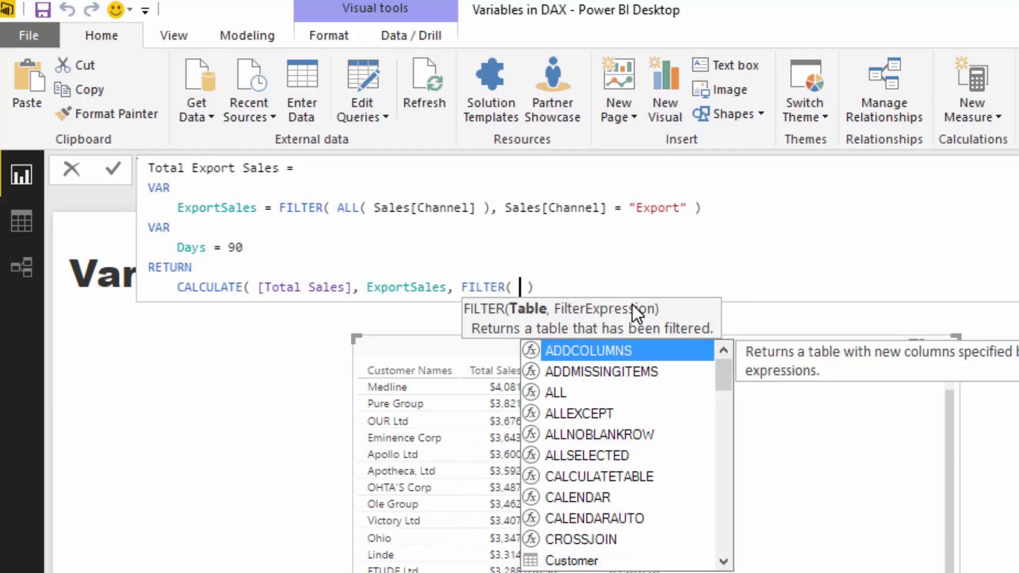
{"action": "type", "text": "ALL(Date"}
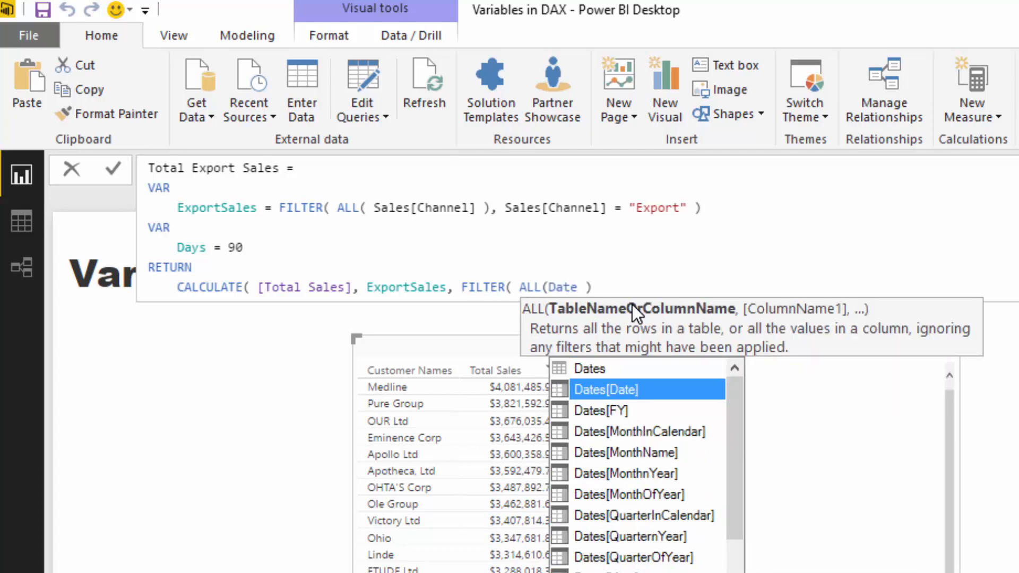
{"action": "left_click", "coordinate": [606, 390]}
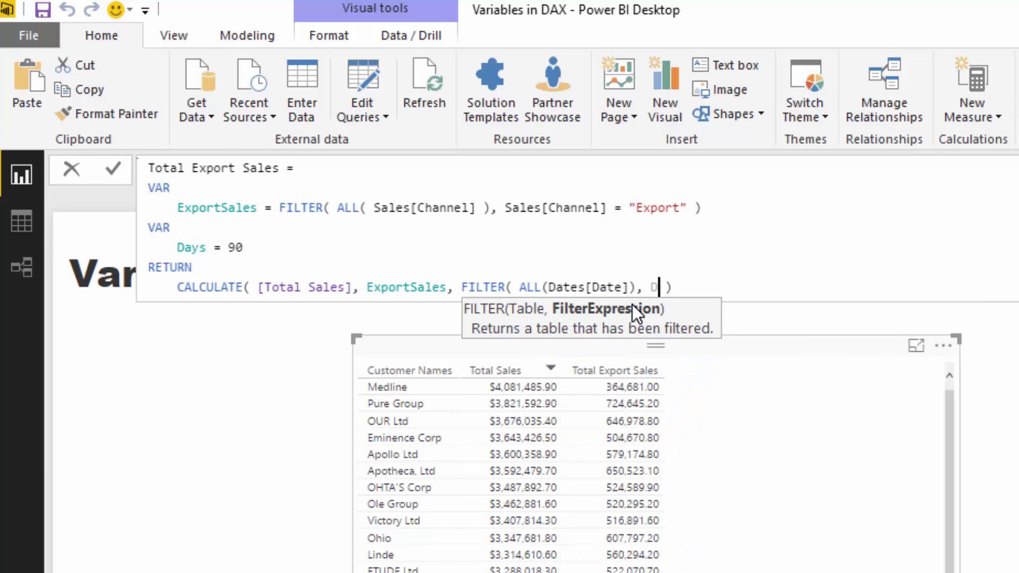
{"action": "type", "text": "ates[Date]"}
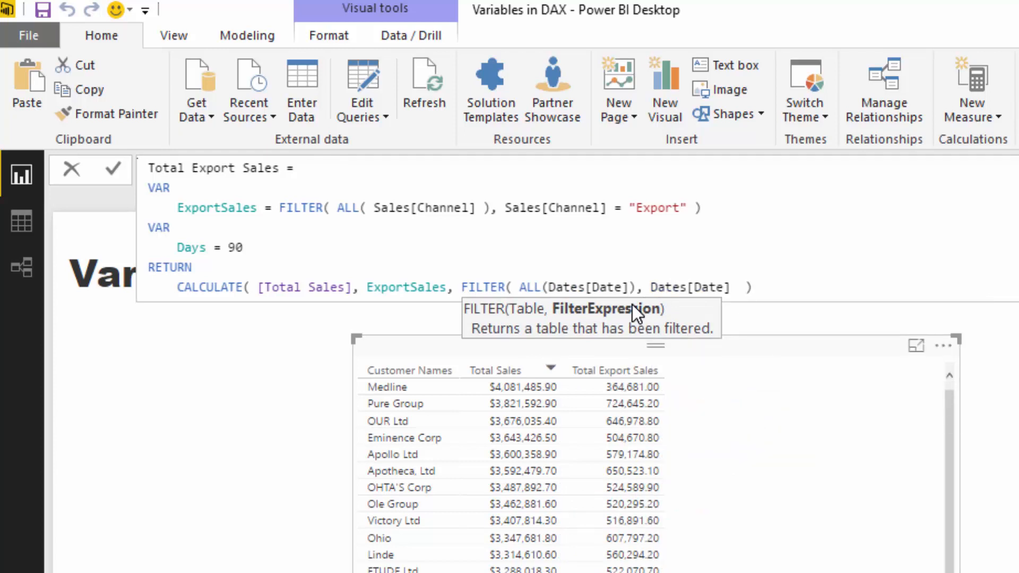
{"action": "type", "text": "<"}
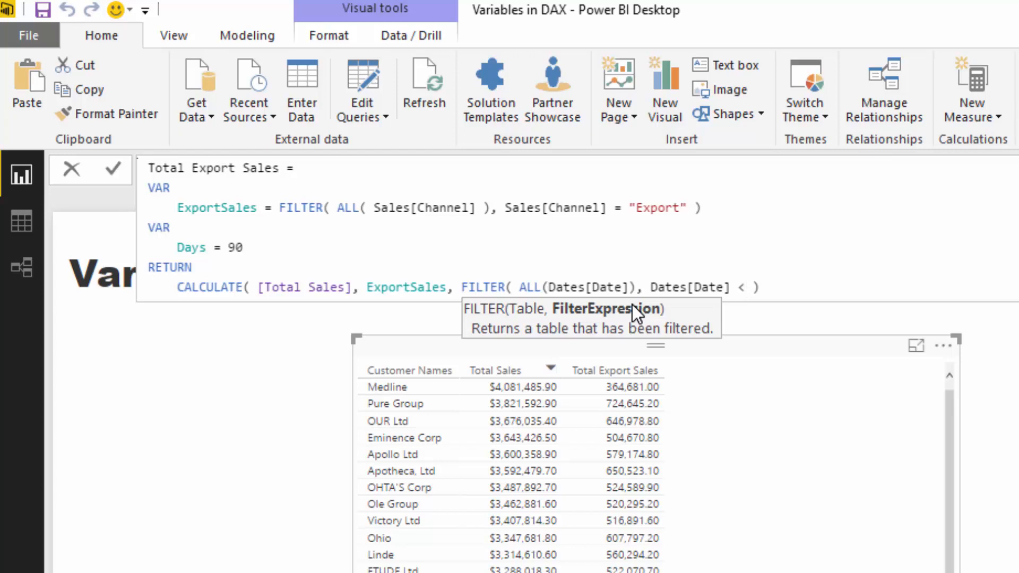
{"action": "type", "text": "TODAY()"}
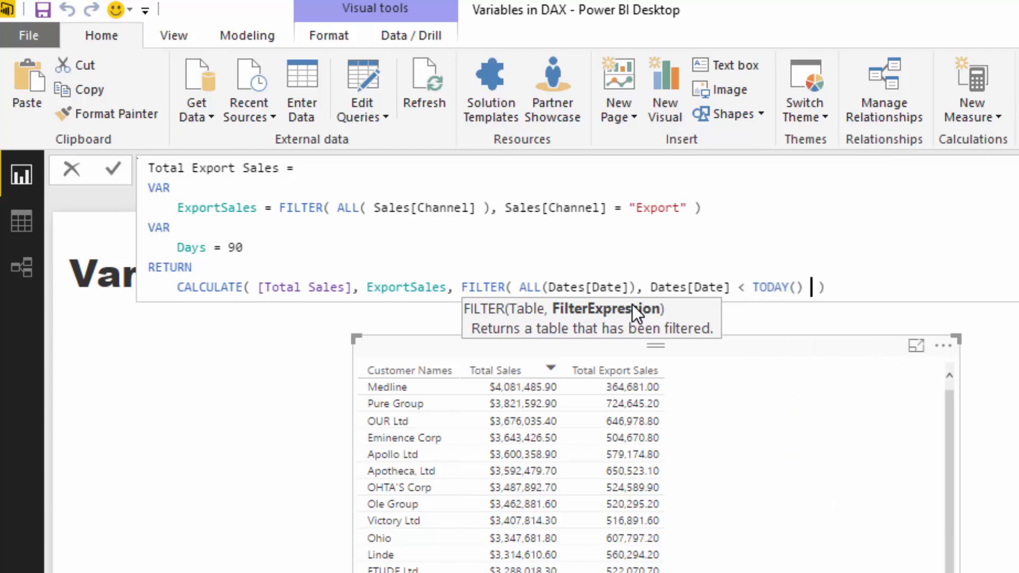
{"action": "type", "text": "&&"}
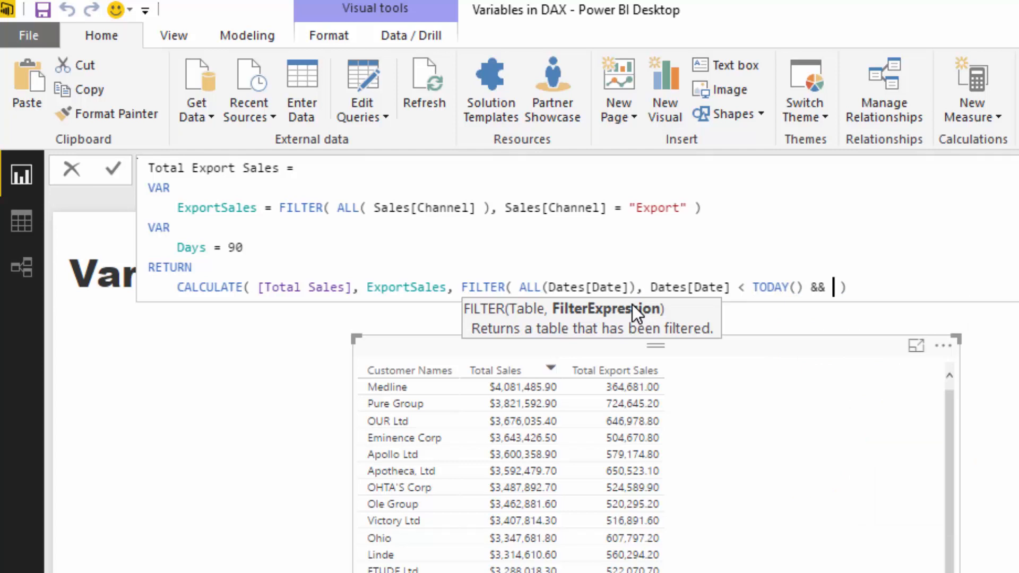
{"action": "type", "text": "DATE("}
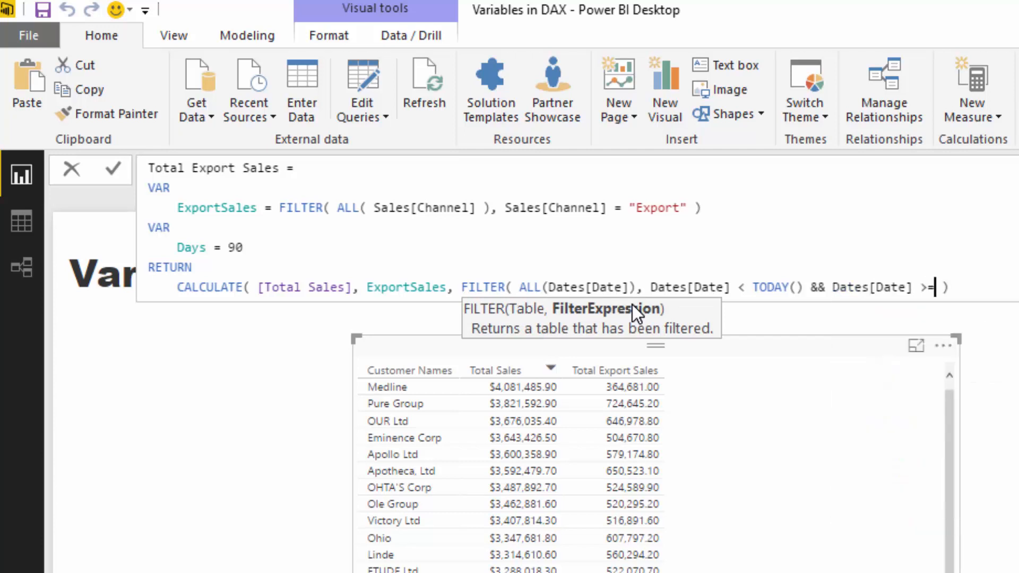
{"action": "type", "text": "TODAY()"}
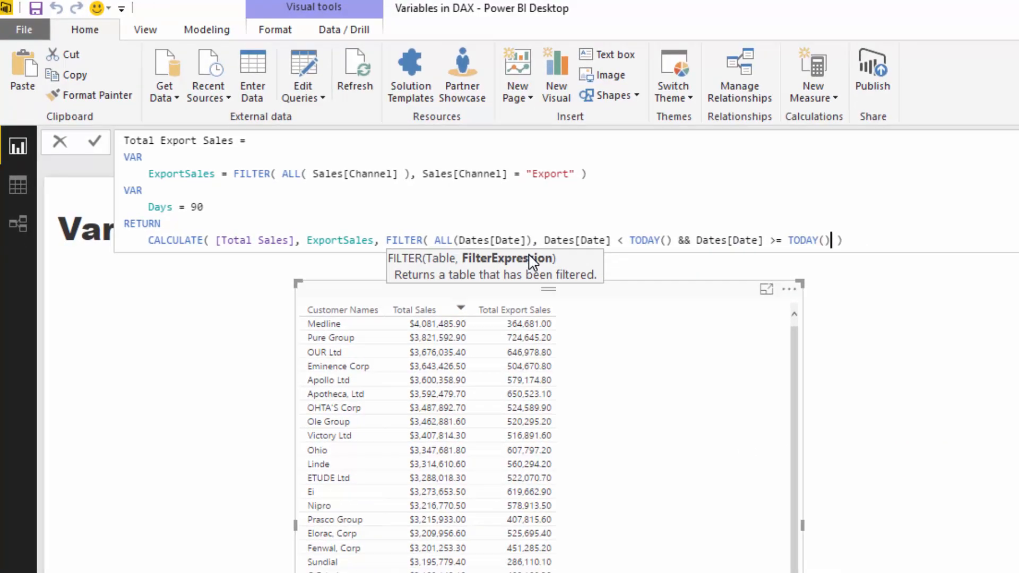
{"action": "type", "text": "- Days"}
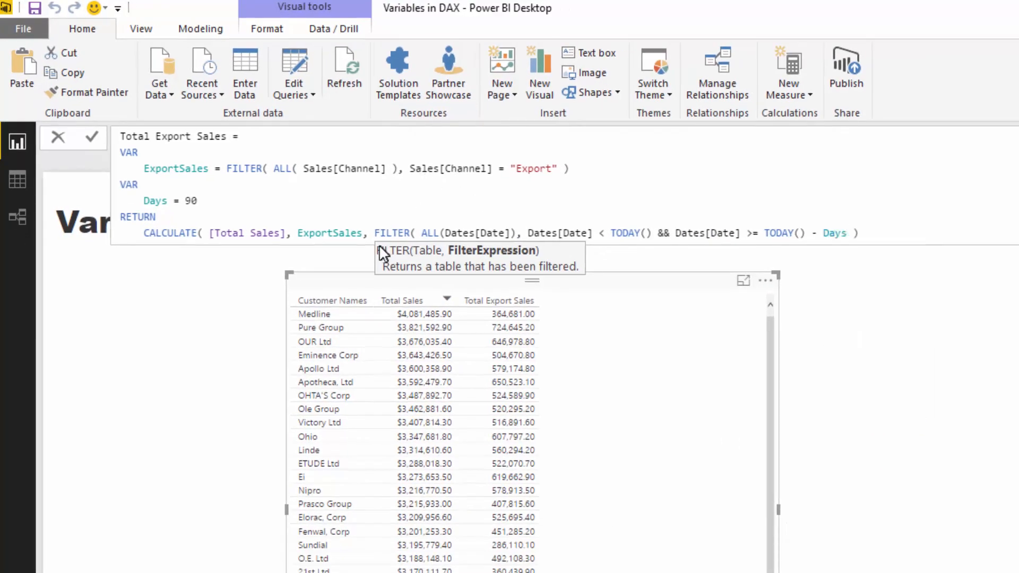
{"action": "mouse_move", "coordinate": [296, 233]}
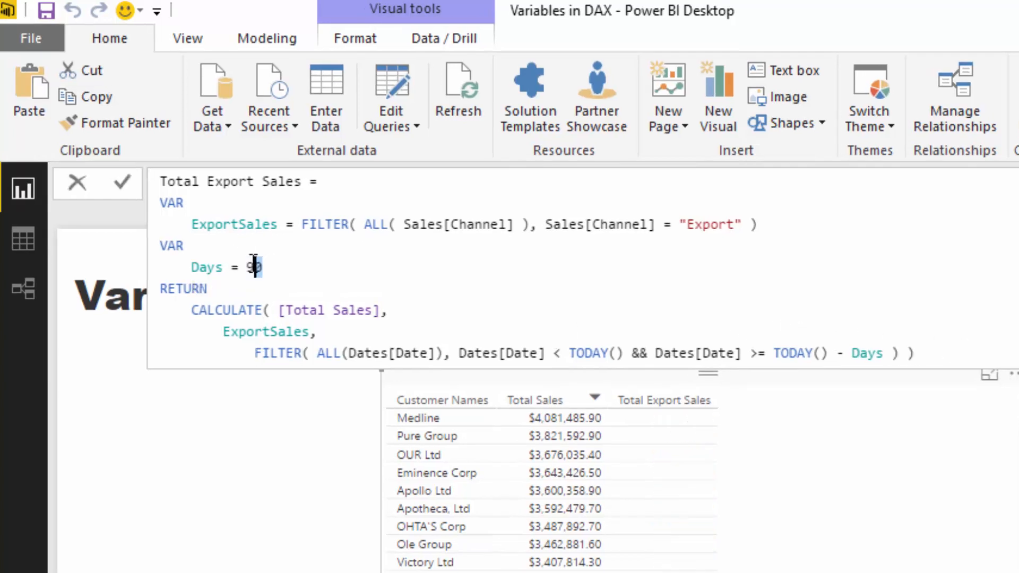
Change the Days variable from 90 to 365 and recommit the measure.
{"action": "key", "text": "Backspace"}
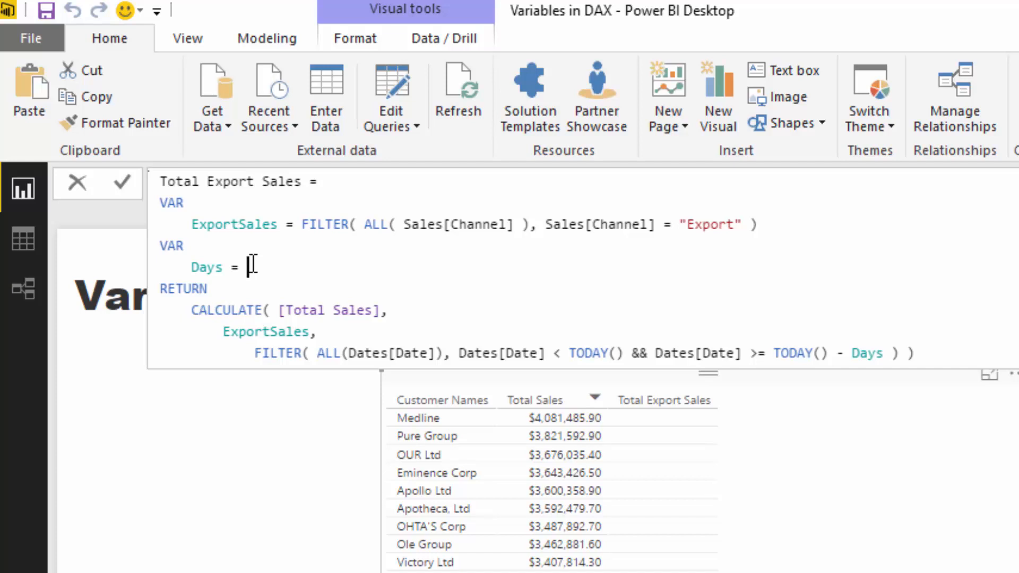
{"action": "type", "text": "365"}
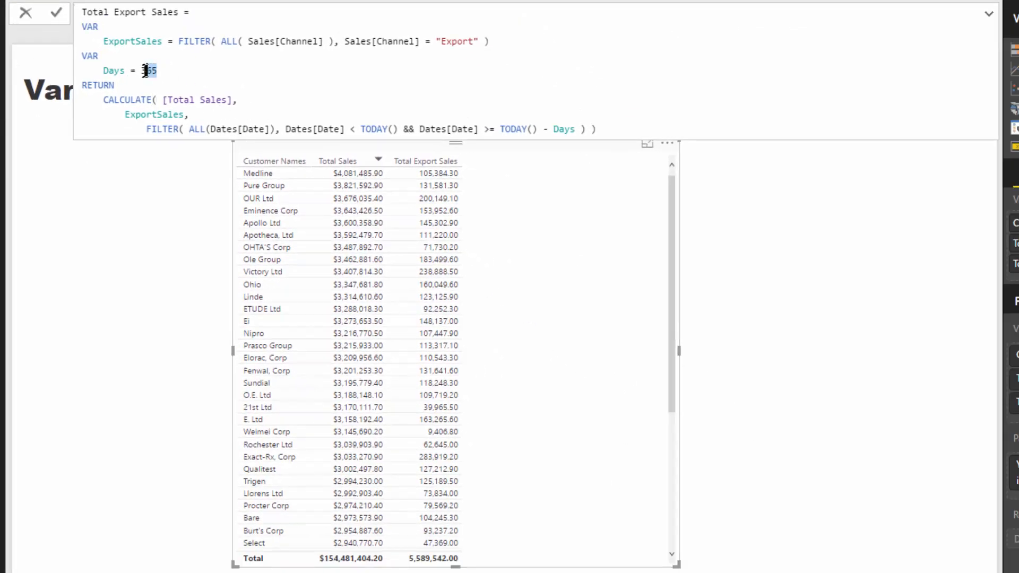
{"action": "double_click", "coordinate": [149, 70]}
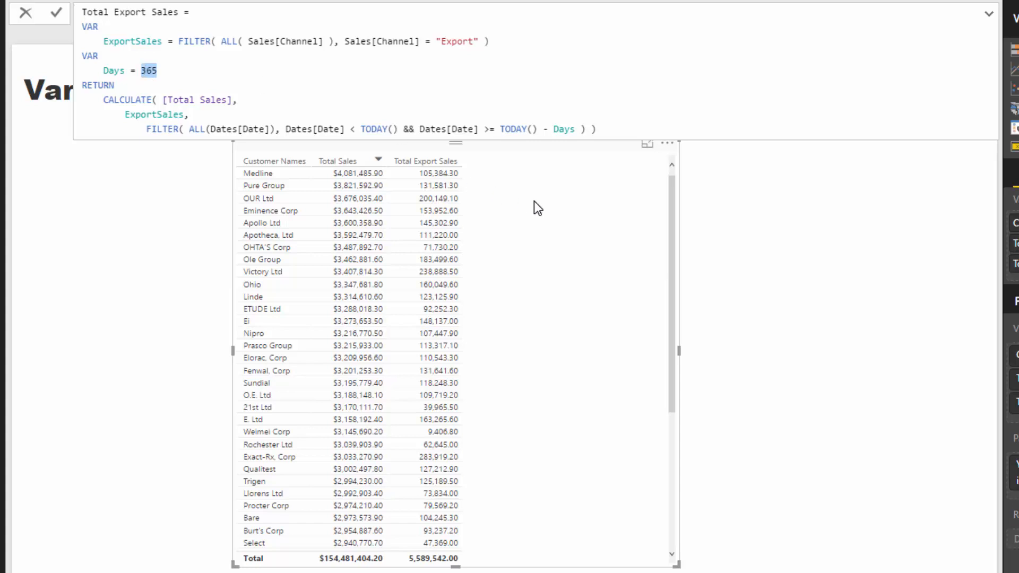
{"action": "left_click", "coordinate": [265, 120]}
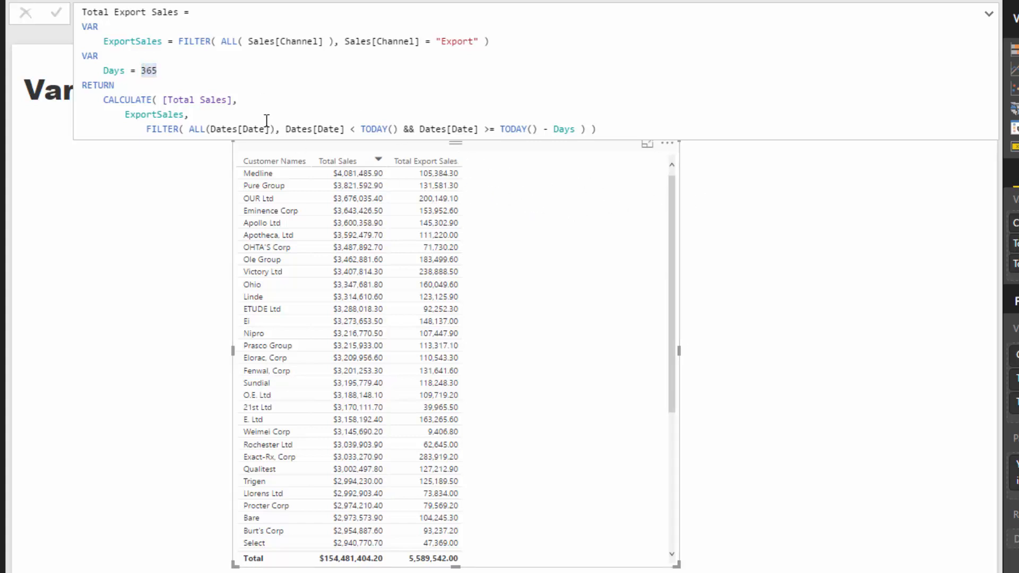
{"action": "left_click", "coordinate": [157, 70]}
{"action": "type", "text": "VAR"}
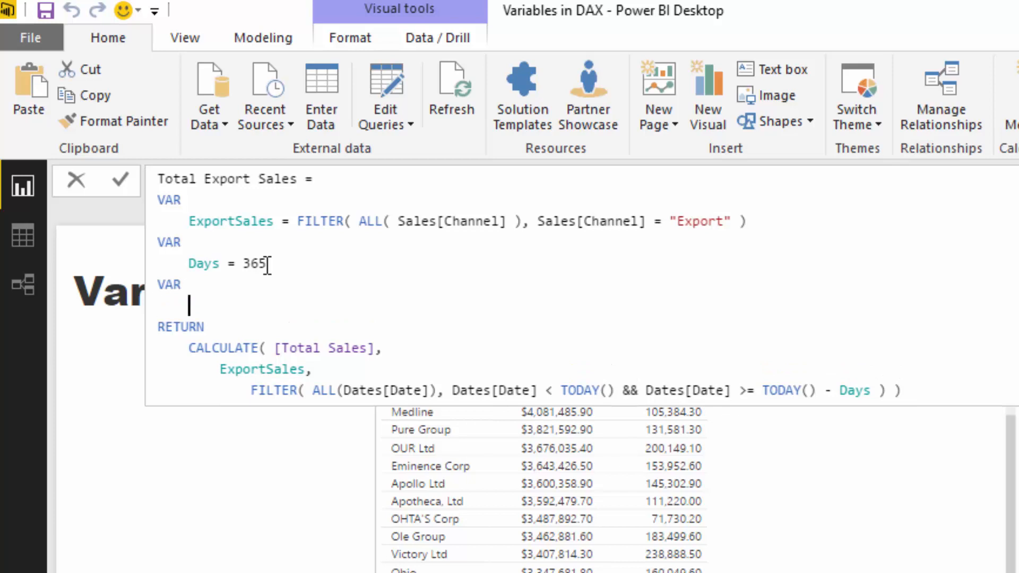
Move the date FILTER into a VAR IncludedDates and use IncludedDates in CALCULATE.
{"action": "type", "text": "Da"}
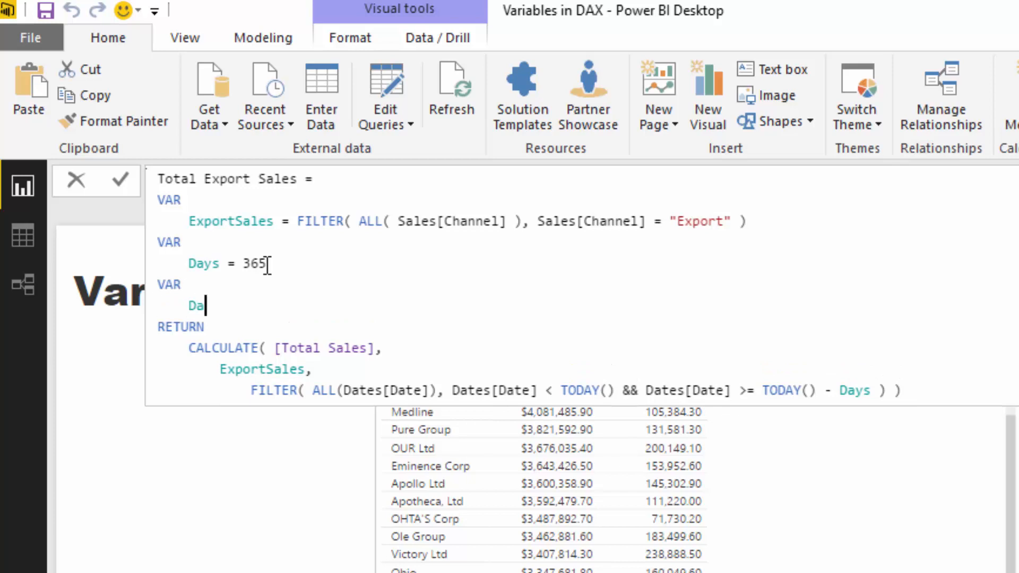
{"action": "key", "text": "Backspace"}
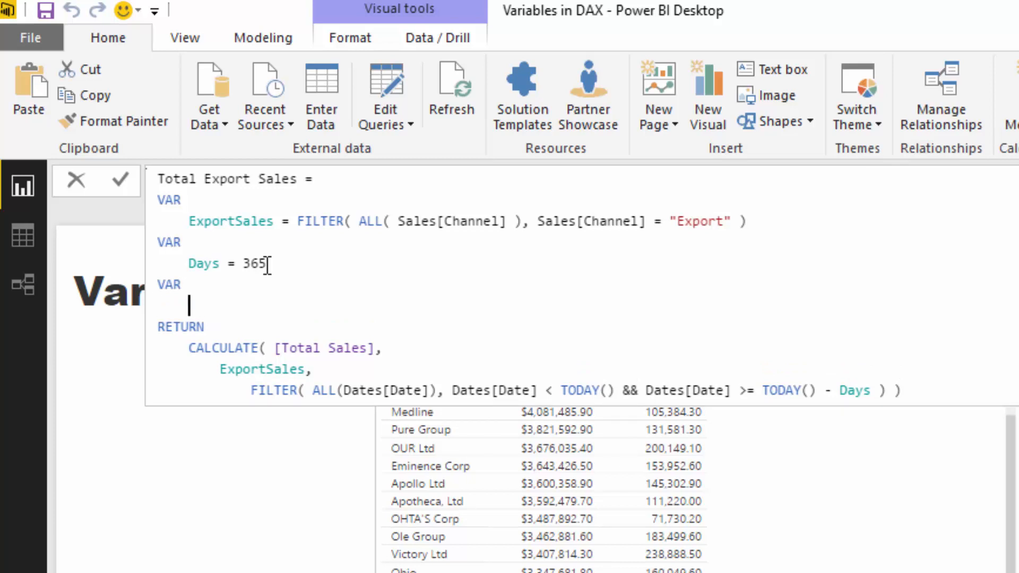
{"action": "type", "text": "Include"}
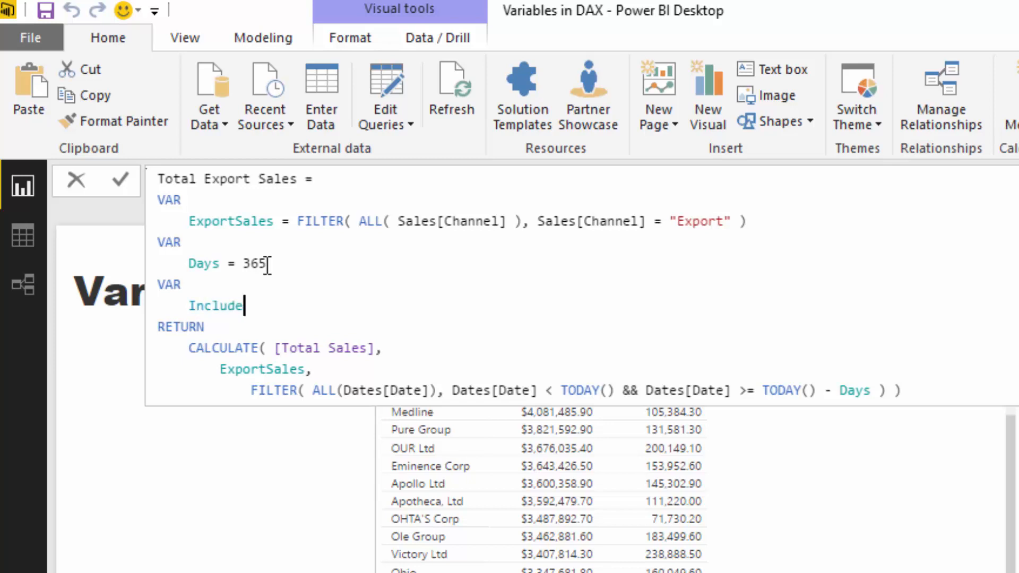
{"action": "type", "text": "dDates"}
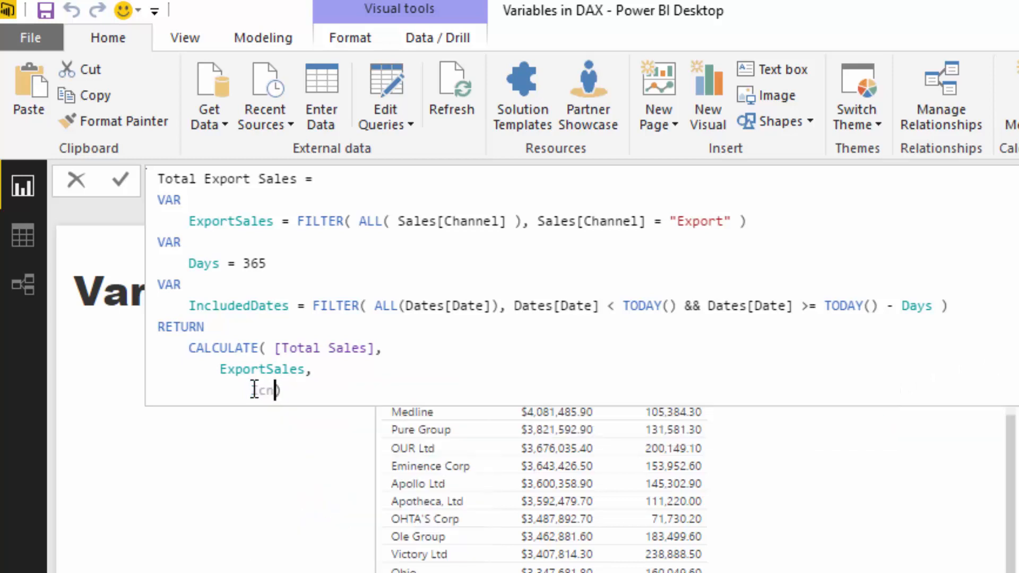
{"action": "type", "text": "IncludedDates ="}
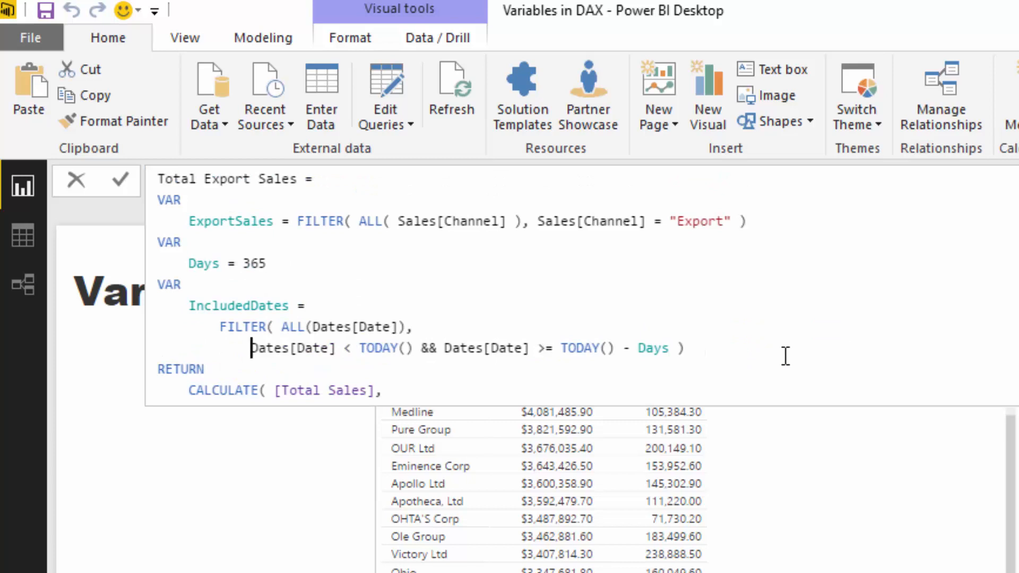
{"action": "mouse_move", "coordinate": [612, 233]}
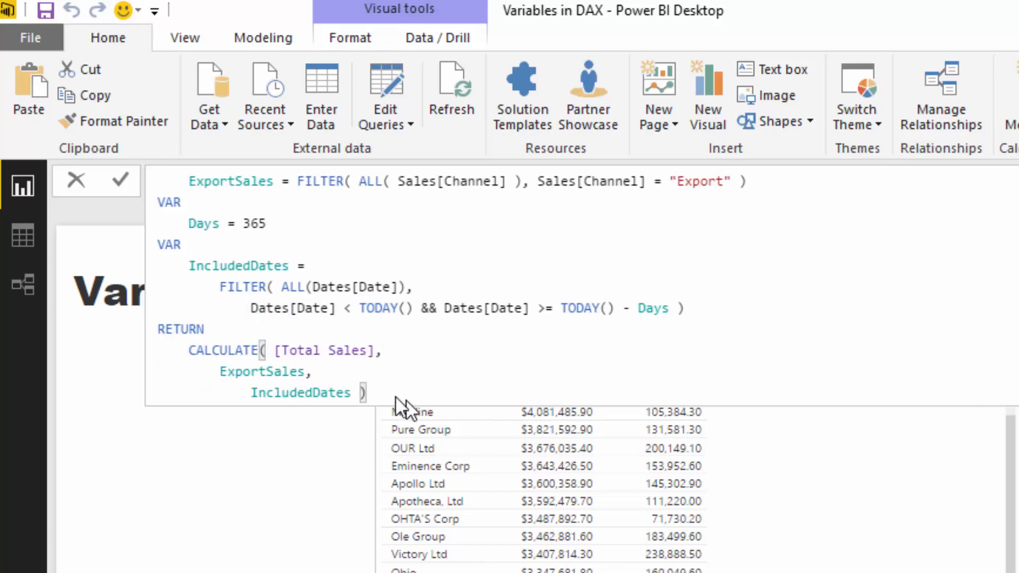
{"action": "left_click_drag", "start_coordinate": [253, 350], "coordinate": [320, 372]}
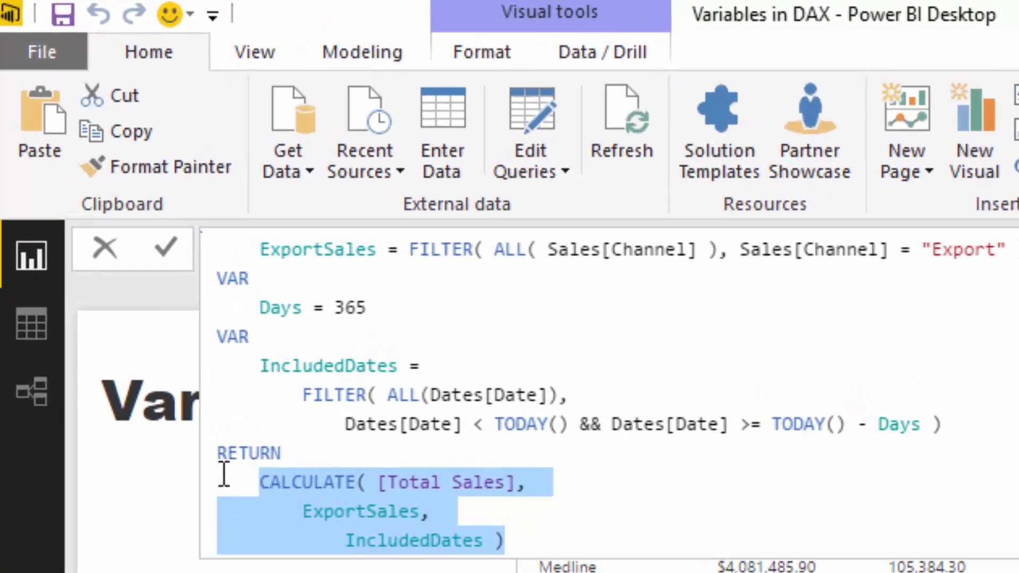
Add a // comment: This calculation is only for export ... certain selected time.
{"action": "left_click", "coordinate": [311, 512]}
{"action": "type", "text": "//"}
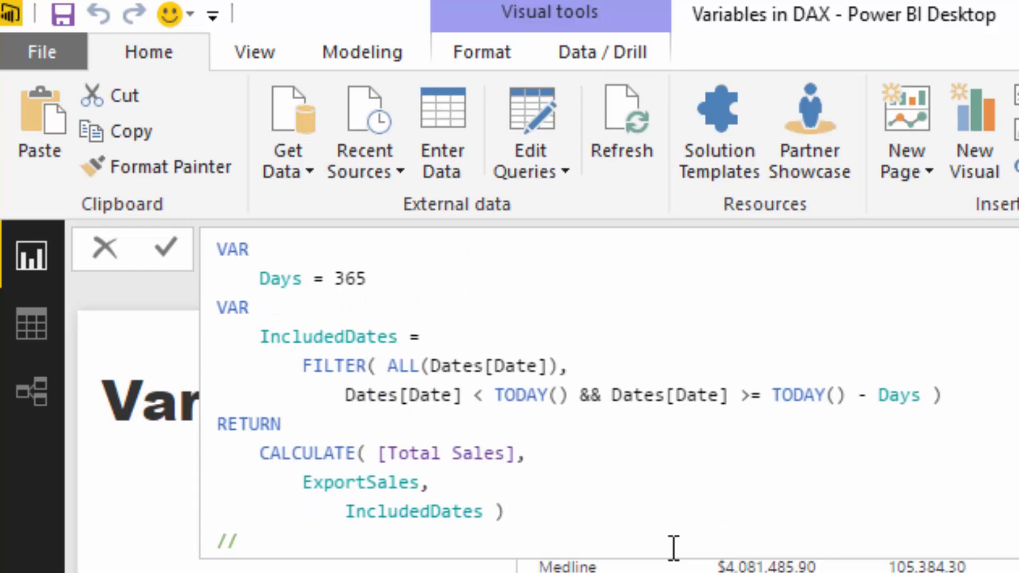
{"action": "type", "text": "This c"}
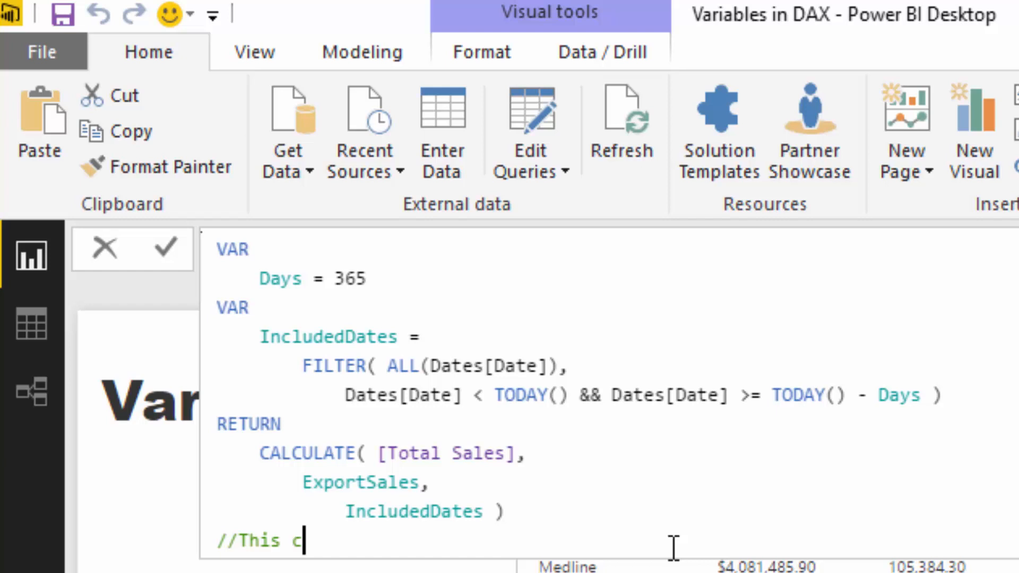
{"action": "type", "text": "alcula"}
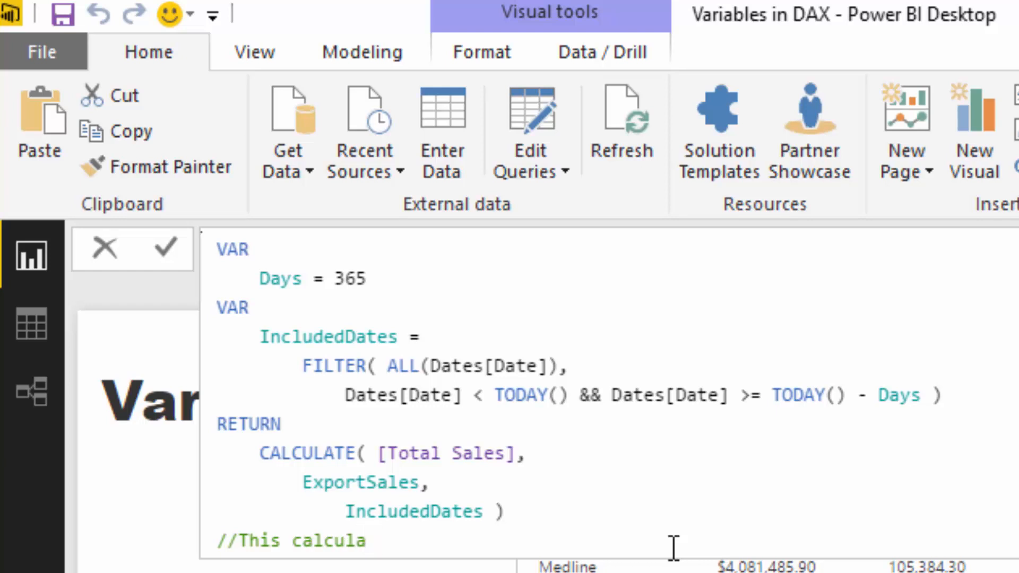
{"action": "type", "text": "tion is only"}
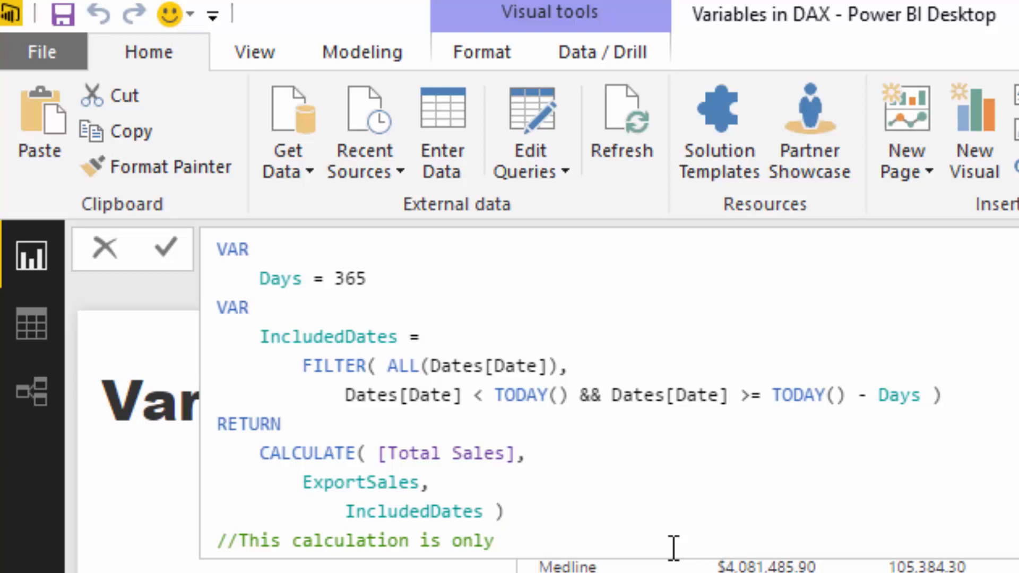
{"action": "type", "text": "for export sales within"}
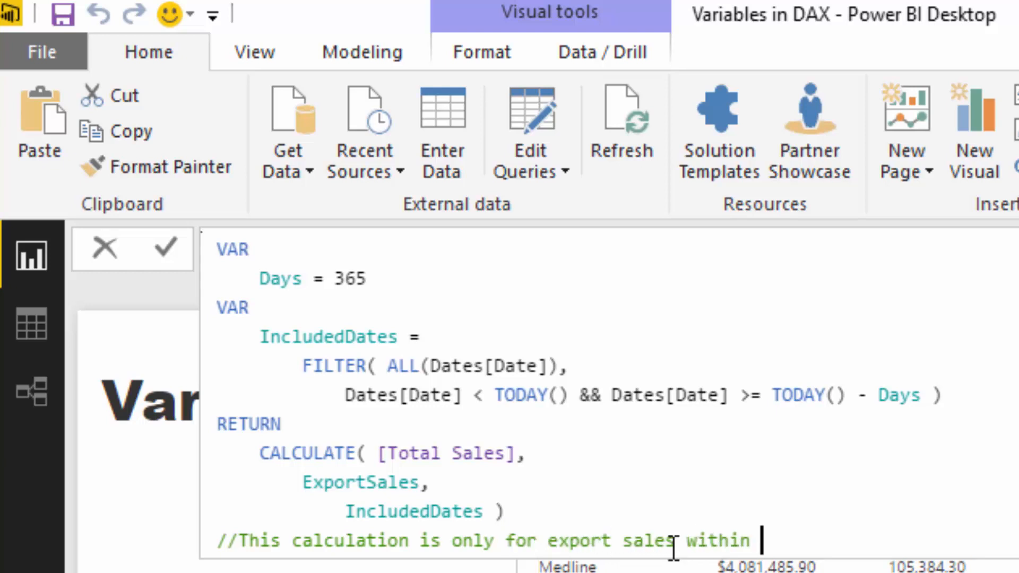
{"action": "type", "text": "certain s"}
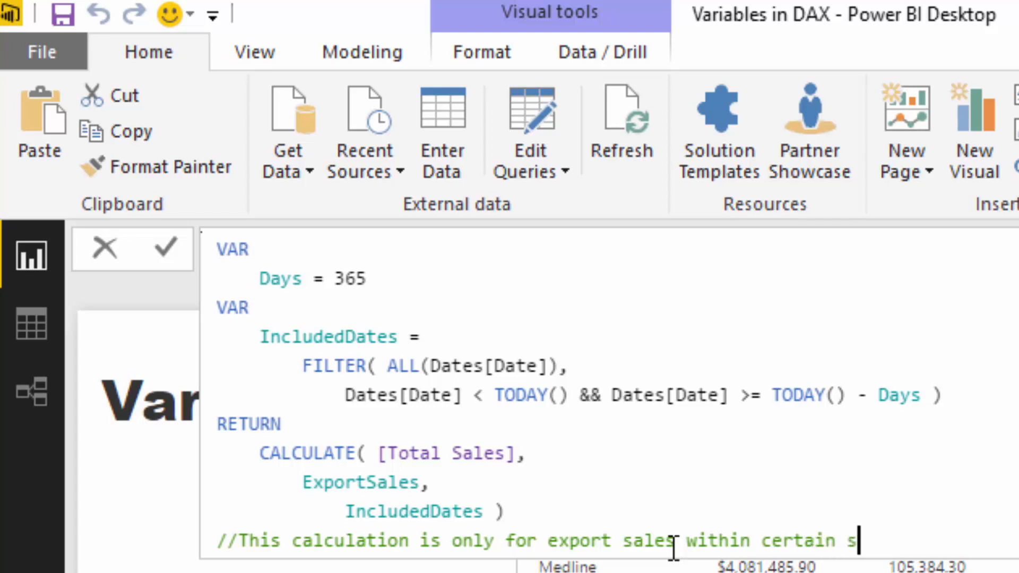
{"action": "type", "text": "elected tim"}
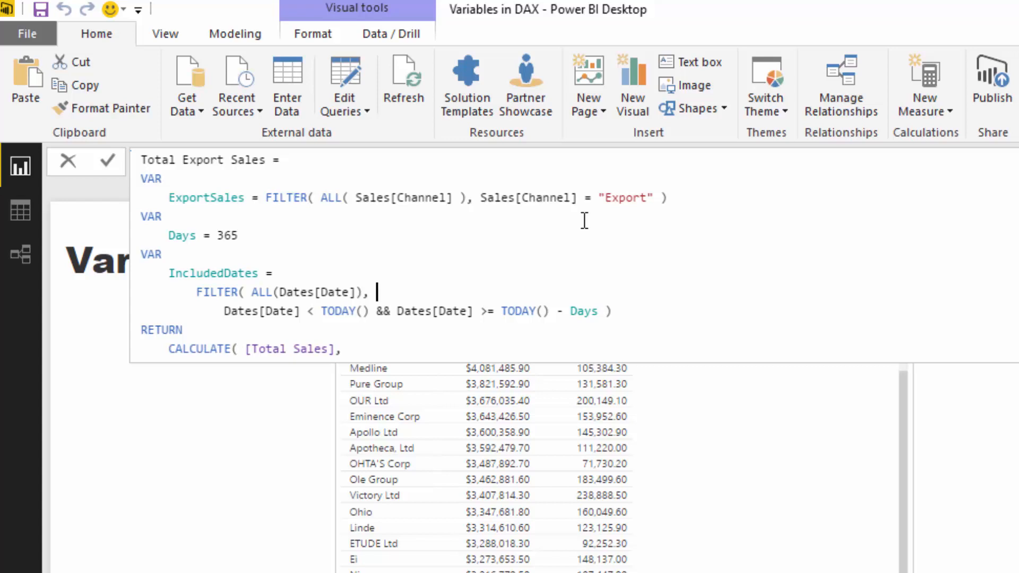
{"action": "mouse_move", "coordinate": [581, 265]}
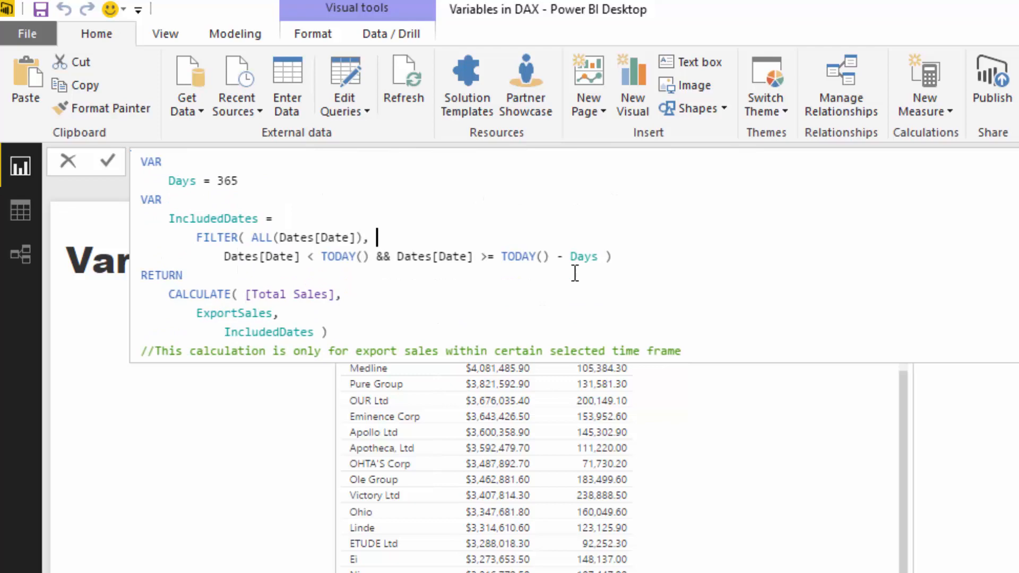
{"action": "mouse_move", "coordinate": [393, 326]}
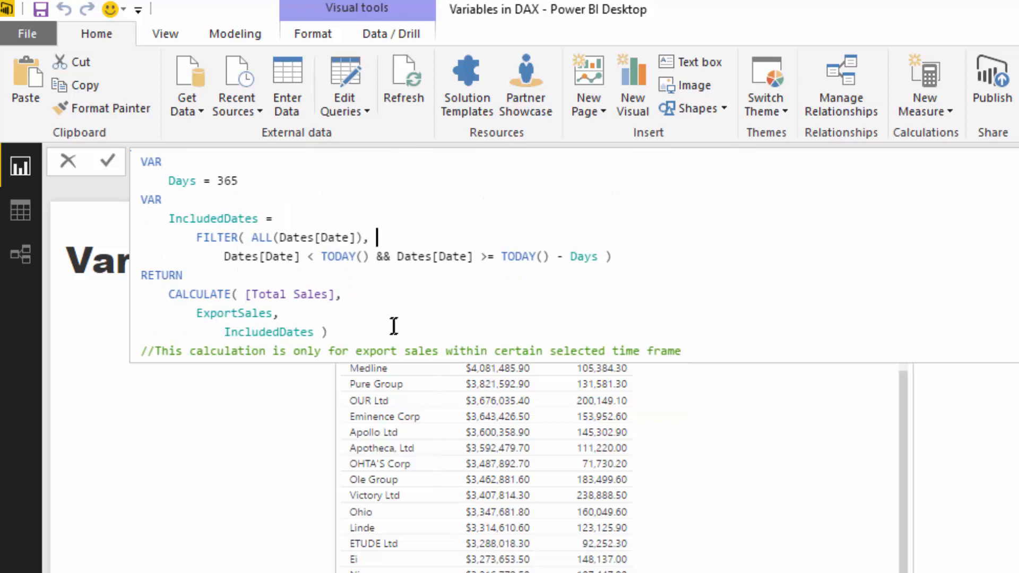